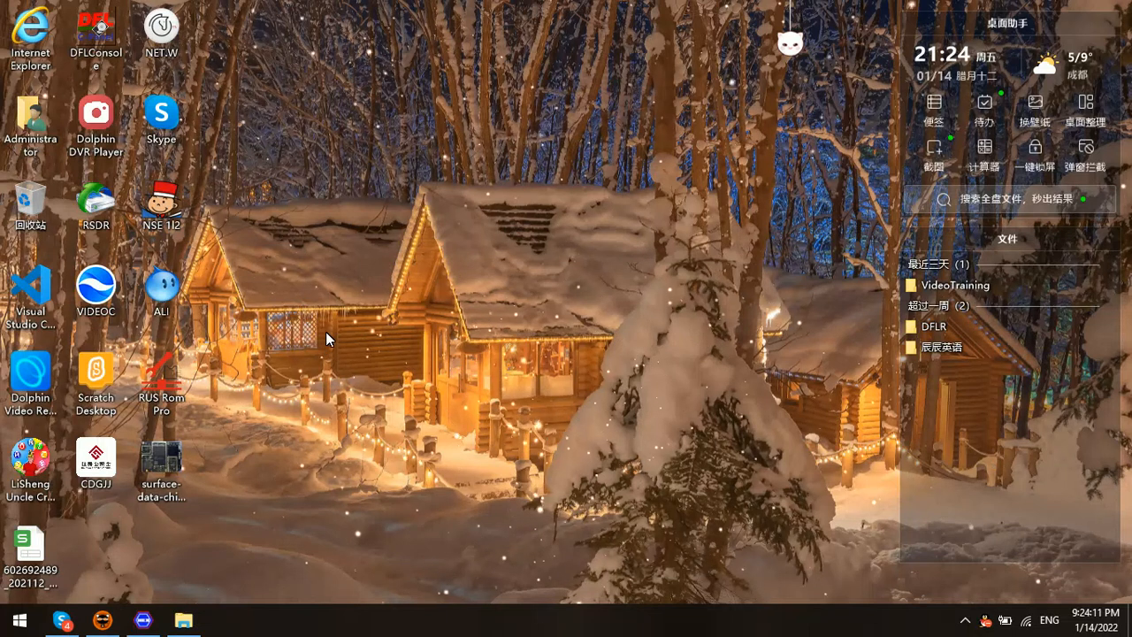
pyautogui.moveTo(321, 318)
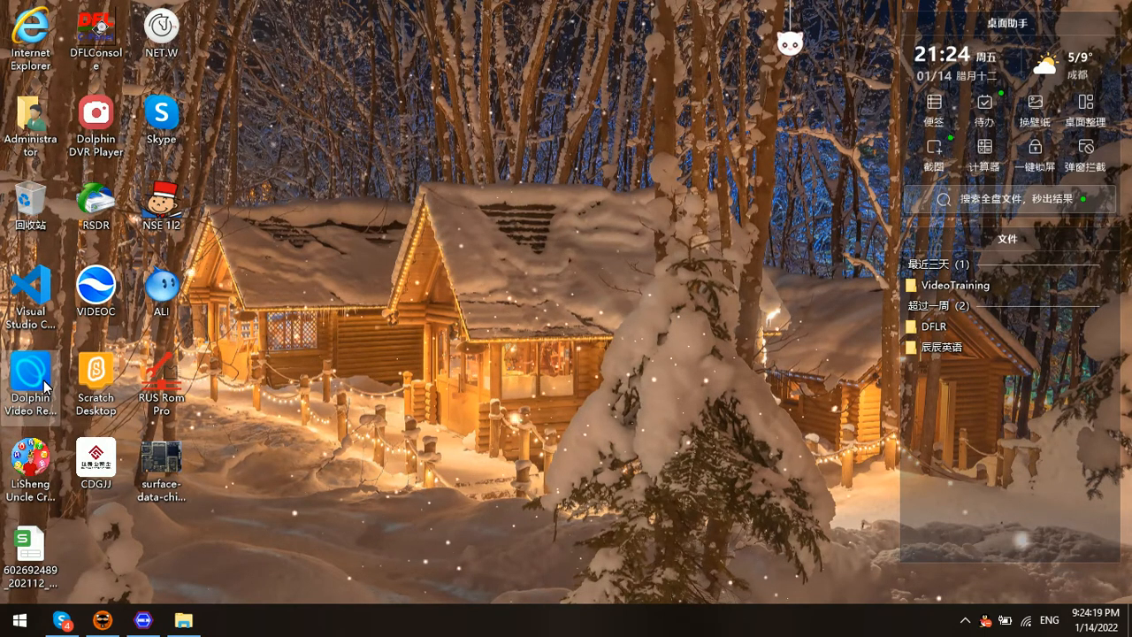
# - Launch Dolphin Video Recovery from its desktop icon and start the CCTV DVR tool
pyautogui.doubleClick(30, 371)
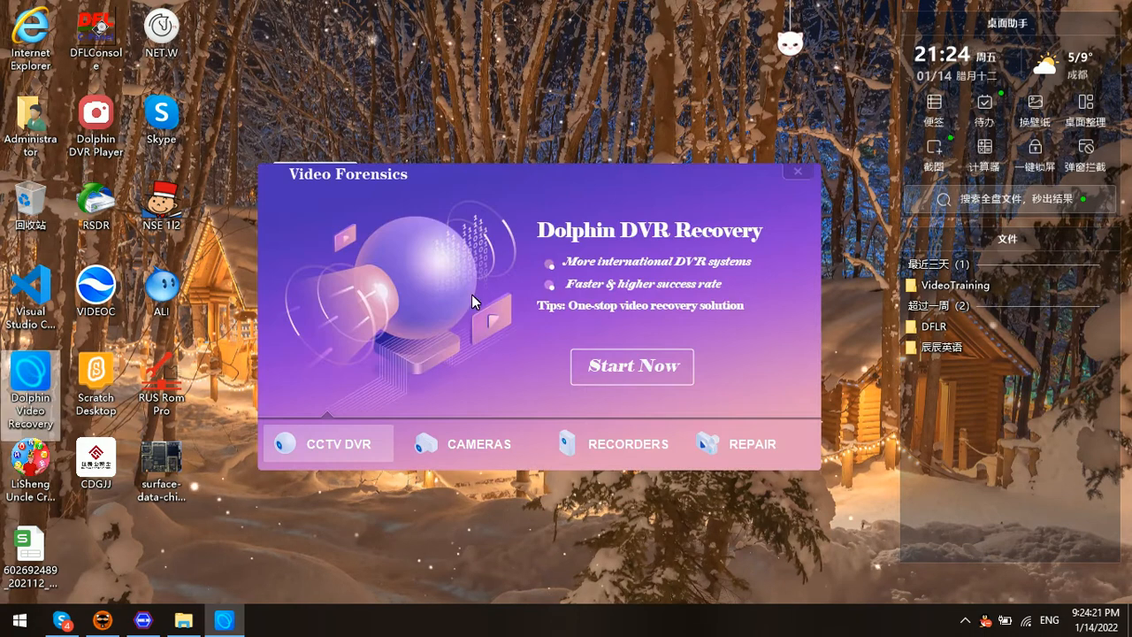
pyautogui.moveTo(454, 195)
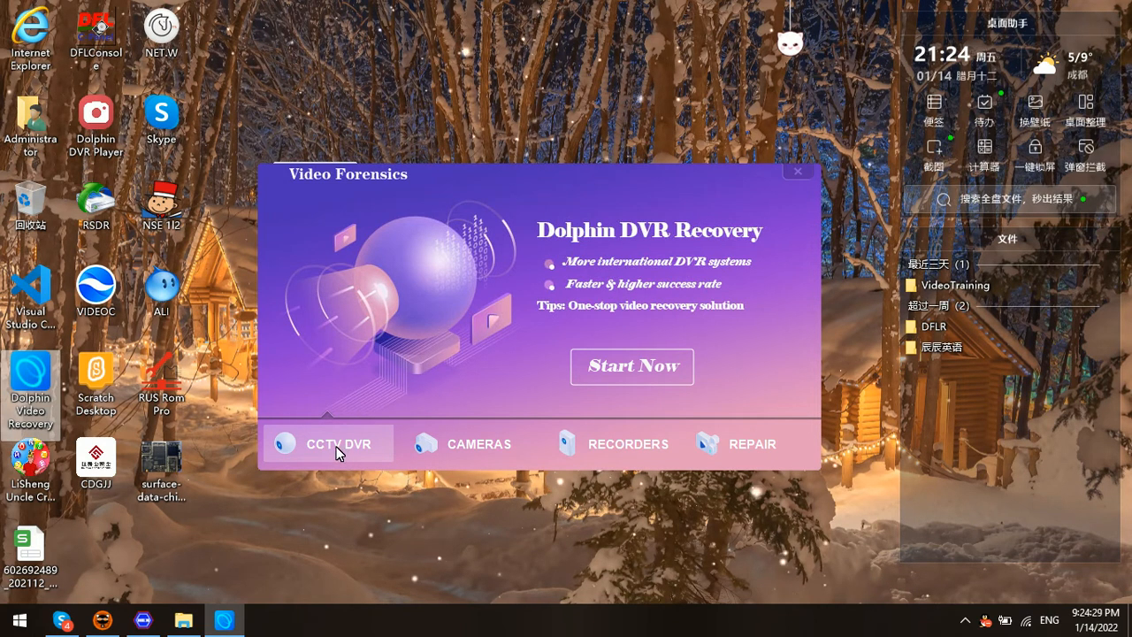
pyautogui.moveTo(332, 452)
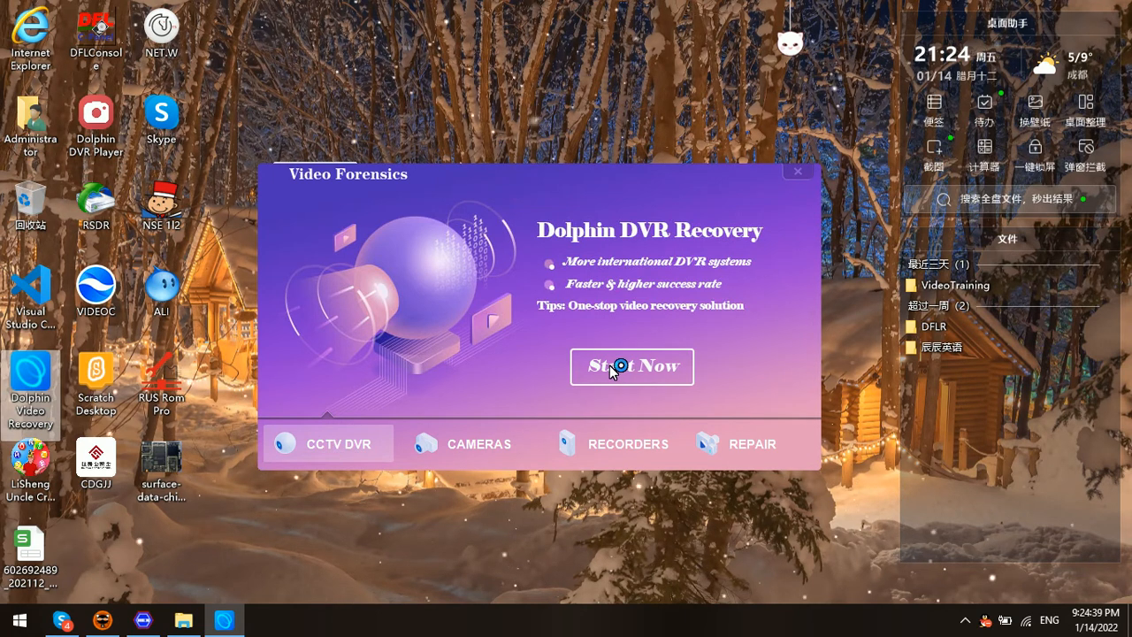
pyautogui.click(632, 366)
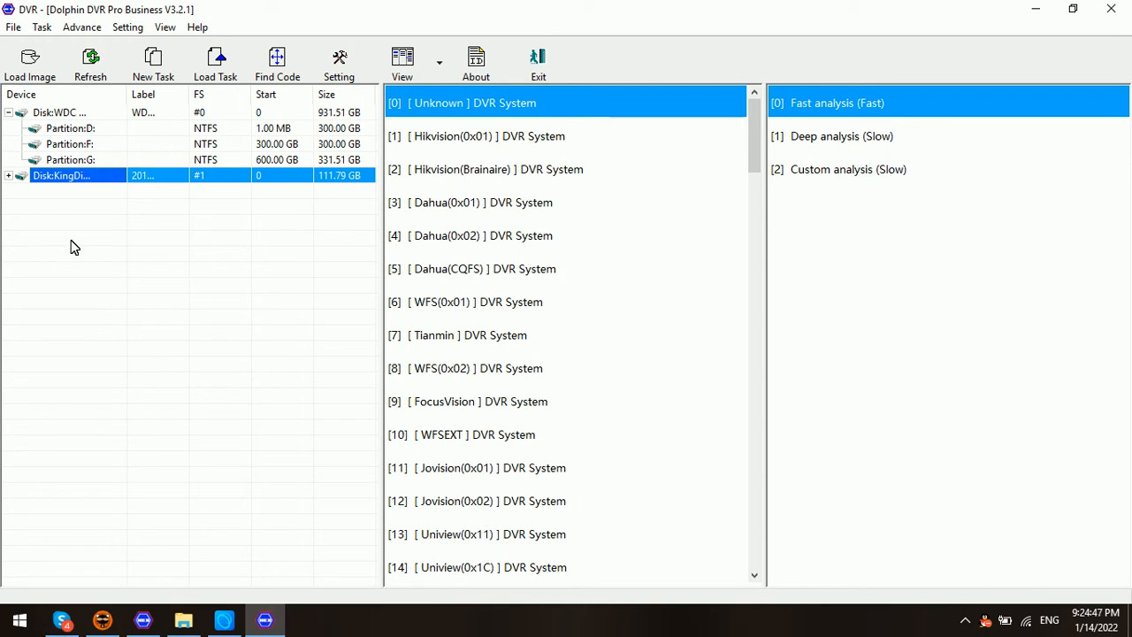
pyautogui.moveTo(127, 241)
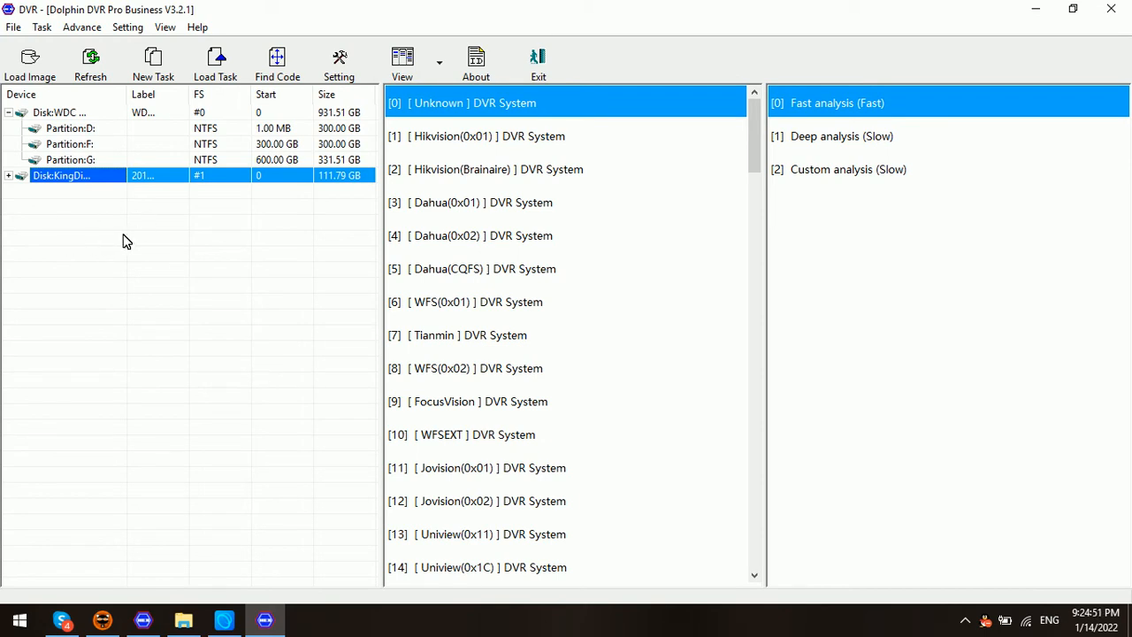
pyautogui.moveTo(89, 240)
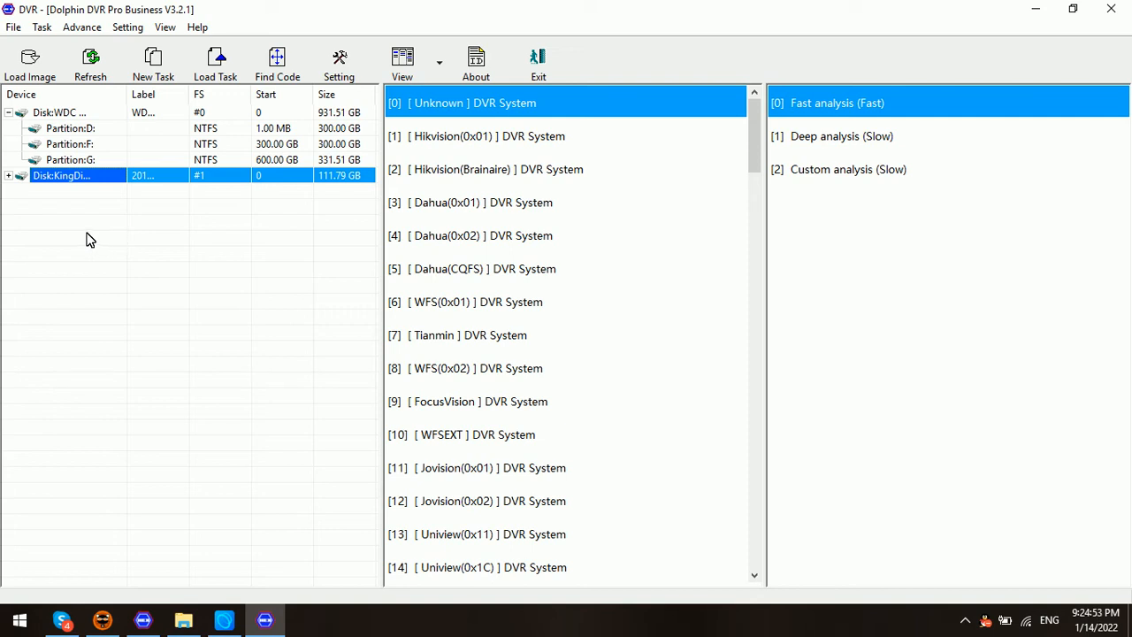
pyautogui.moveTo(100, 239)
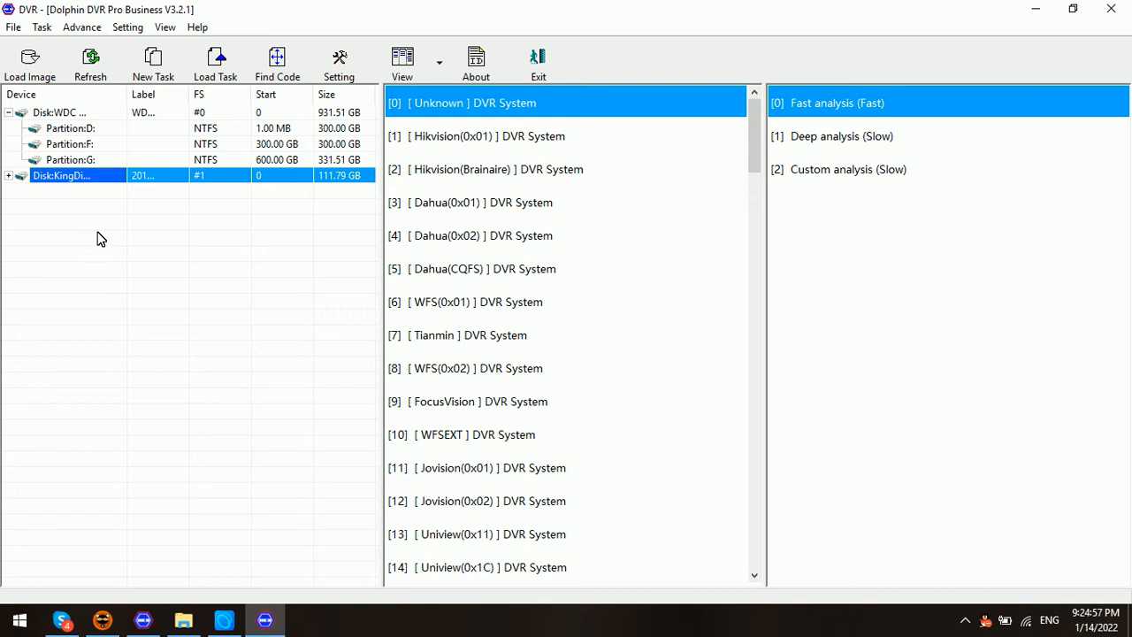
# - Load the WFS0.4.IMG disk image from the DVR Cases\WFS folder
pyautogui.click(30, 62)
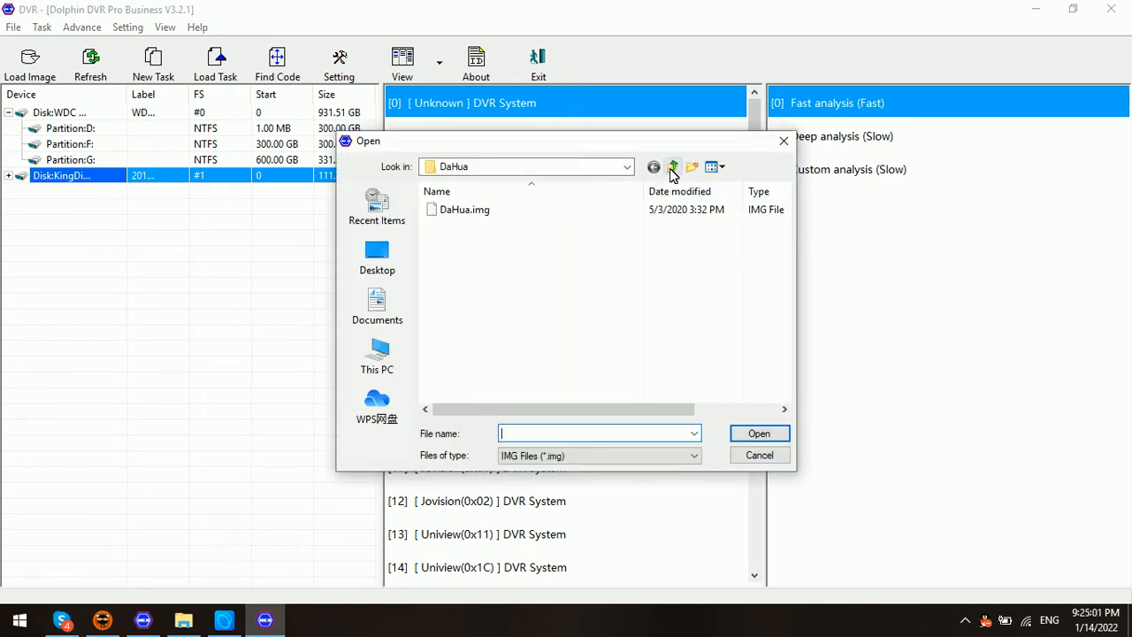
pyautogui.click(674, 167)
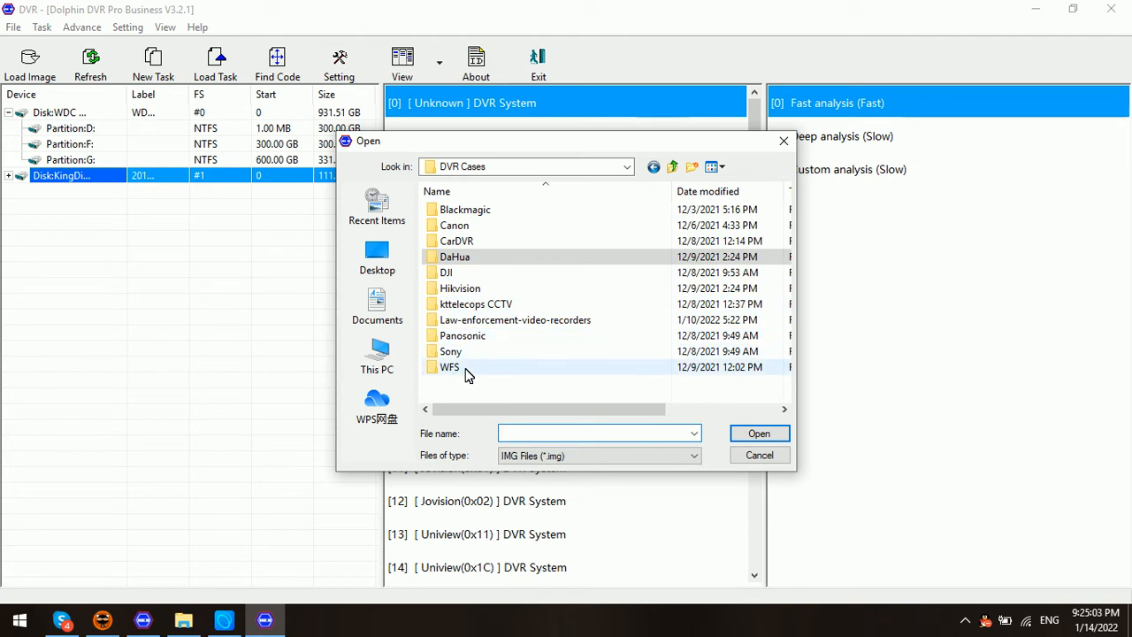
pyautogui.doubleClick(450, 367)
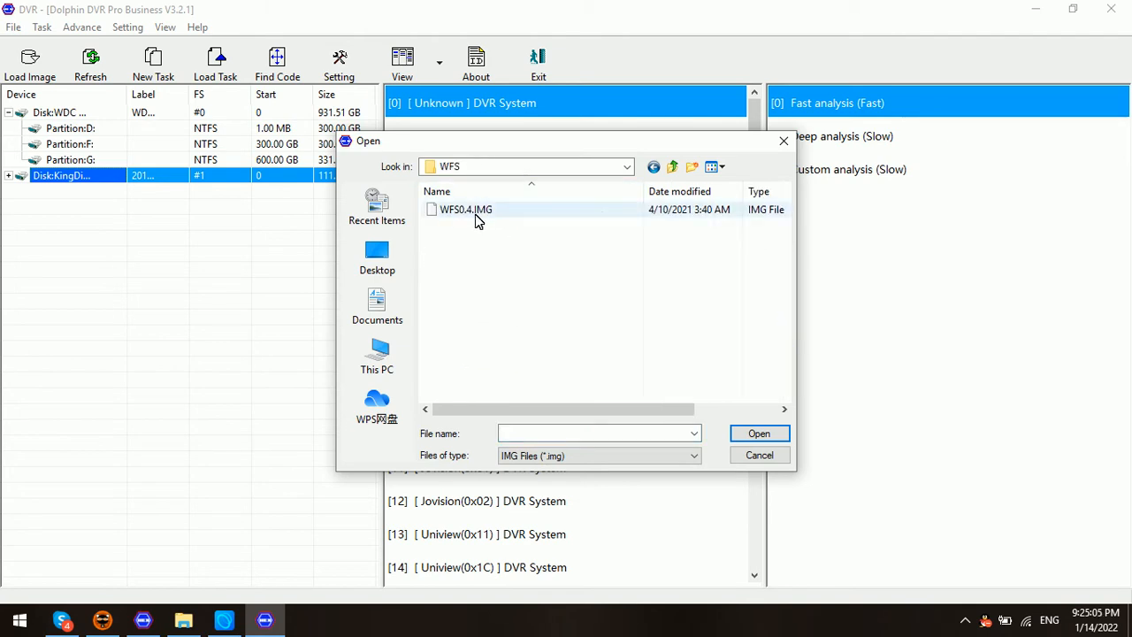
pyautogui.click(758, 433)
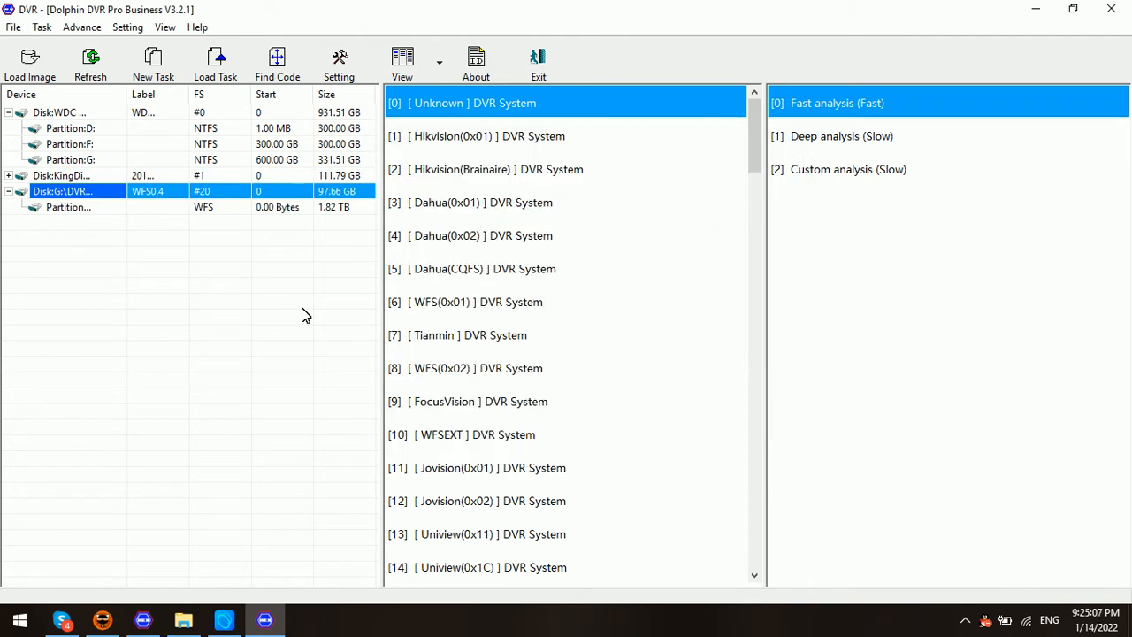
# - Select the WFS0.4 partition, WFS(0x01) DVR System and Custom analysis (Slow)
pyautogui.click(69, 206)
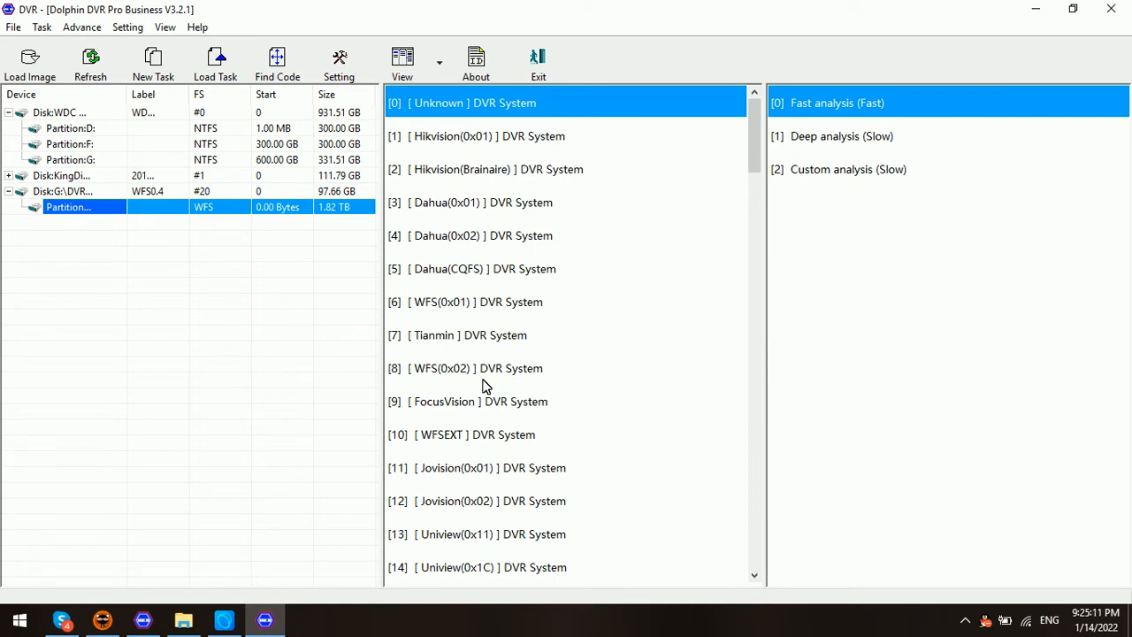
pyautogui.click(476, 301)
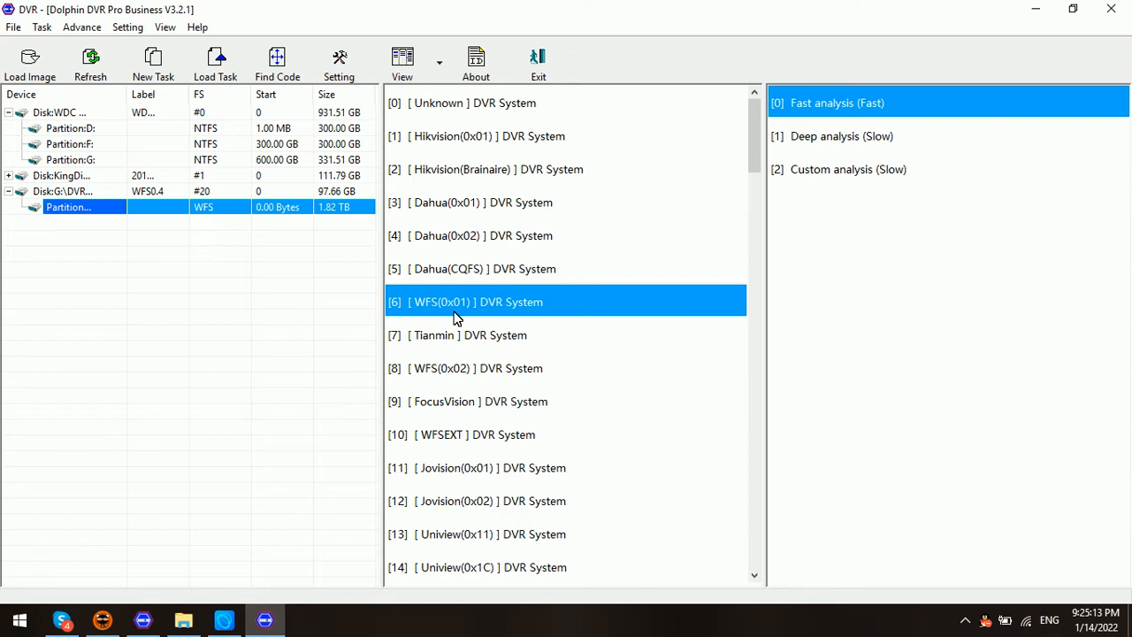
pyautogui.moveTo(831, 181)
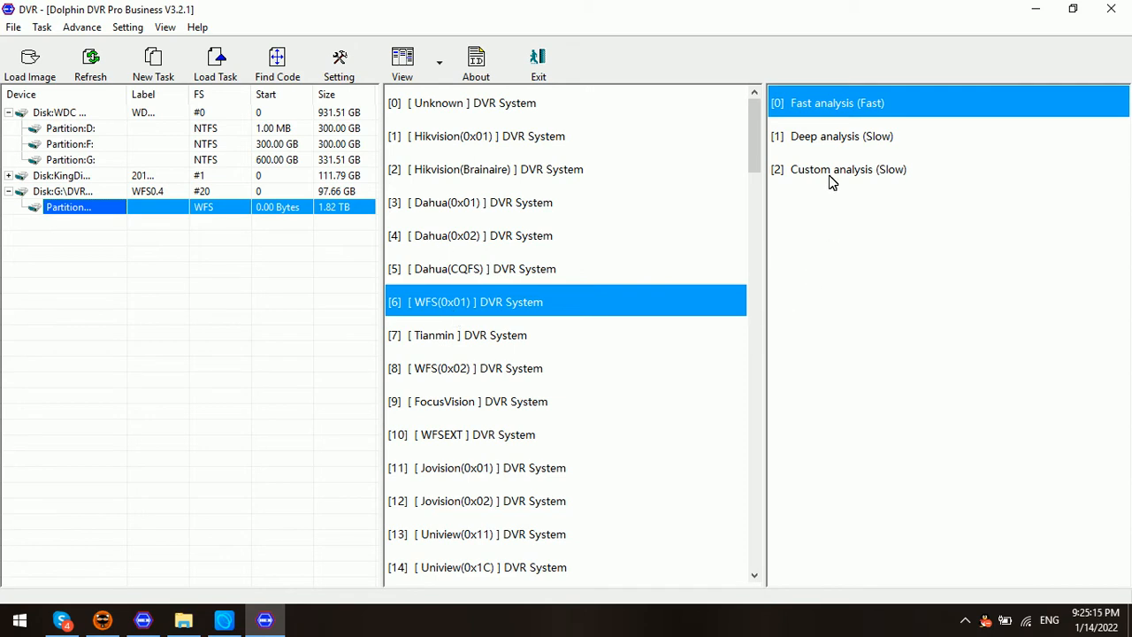
pyautogui.click(847, 169)
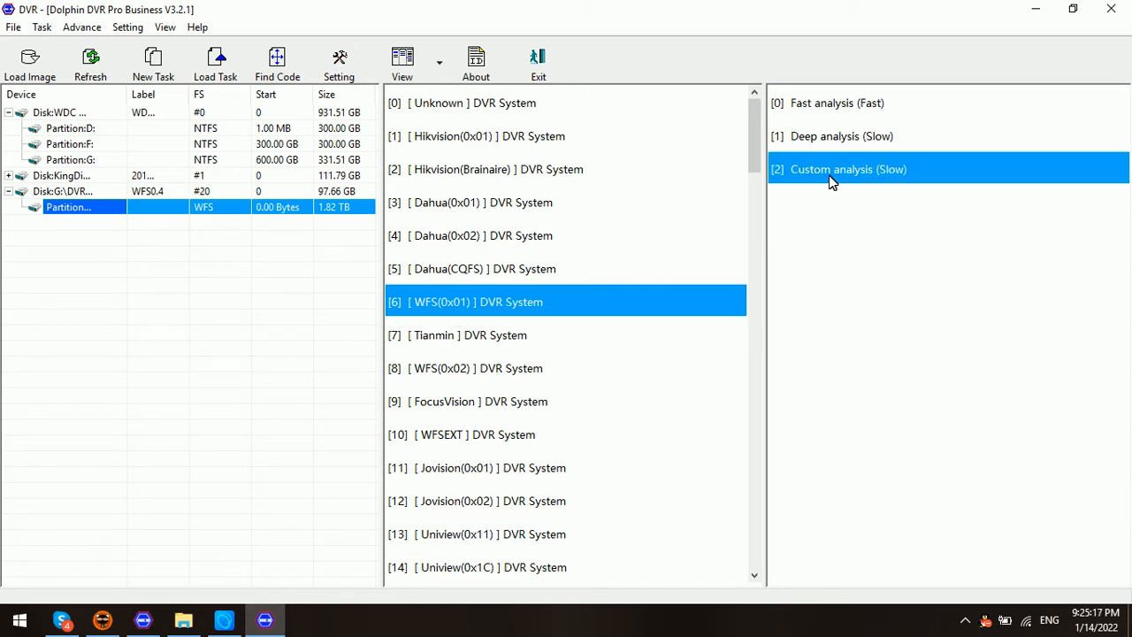
pyautogui.moveTo(827, 167)
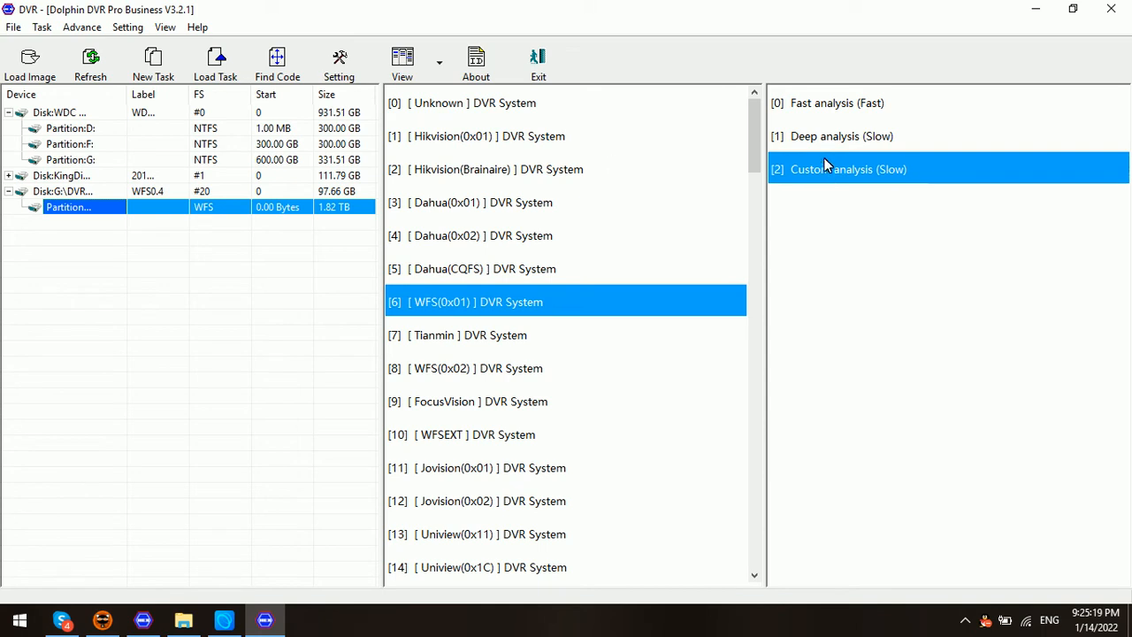
pyautogui.moveTo(859, 185)
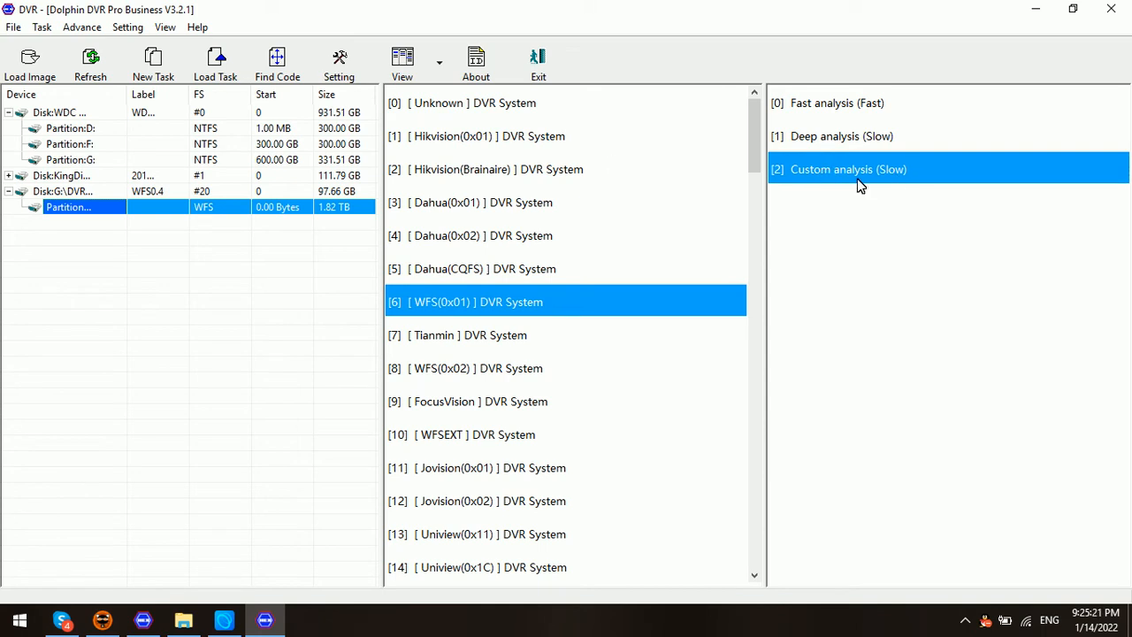
# - Start a Custom analysis task for dav files on the WFS0.4 image
pyautogui.doubleClick(848, 169)
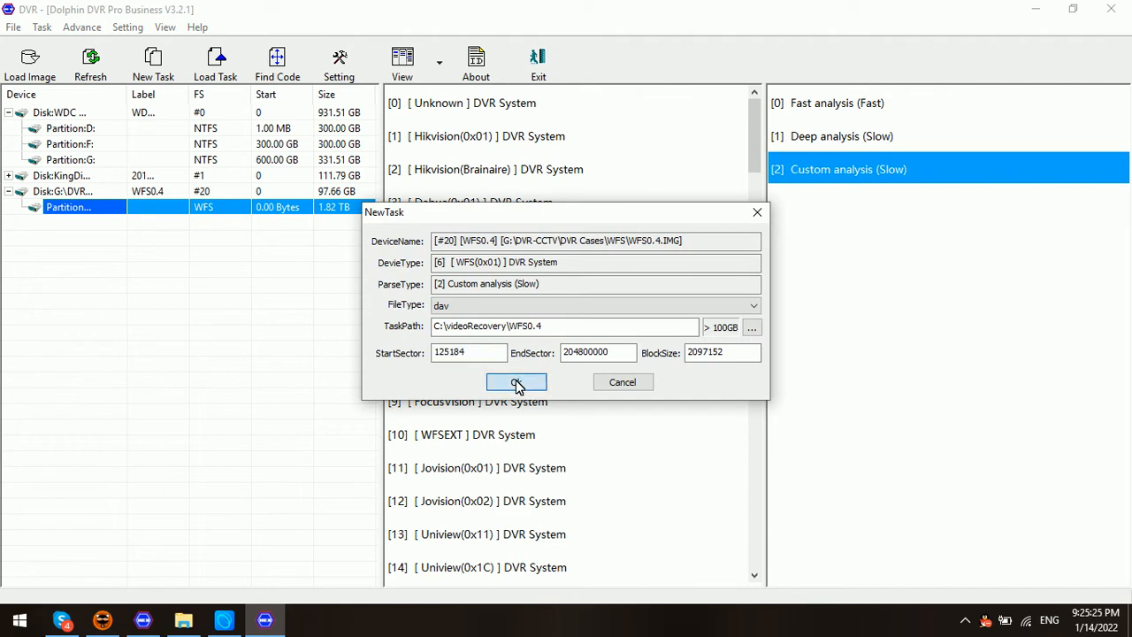
pyautogui.click(517, 381)
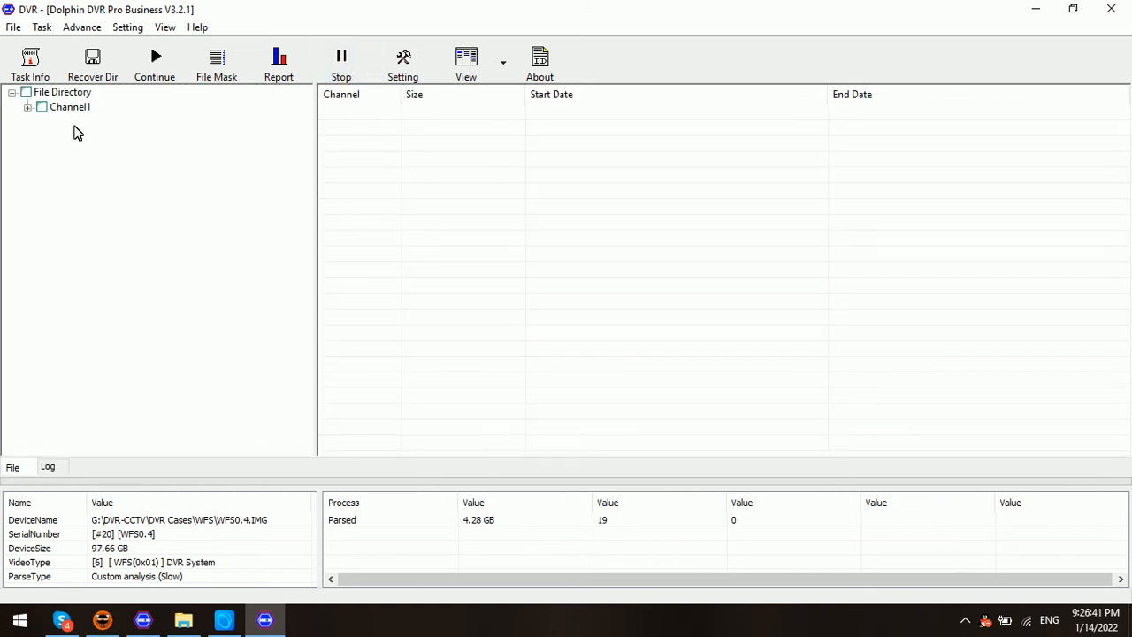
pyautogui.moveTo(79, 115)
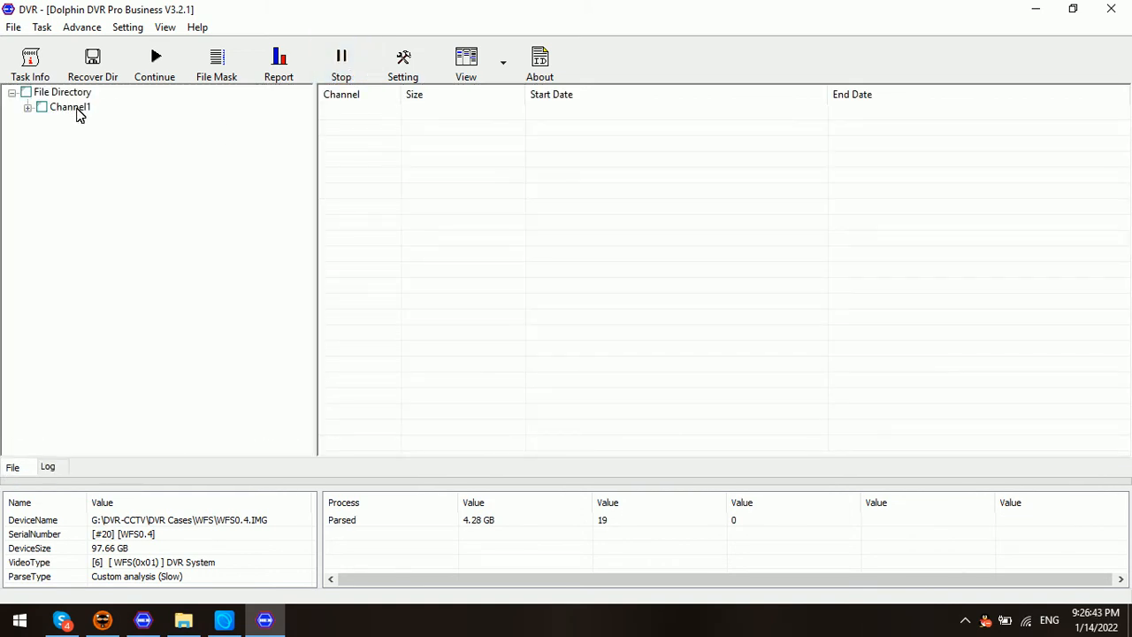
# - Expand Channel1's 2018-01-03 recordings and tick the 398 MB and 518 MB videos
pyautogui.click(29, 106)
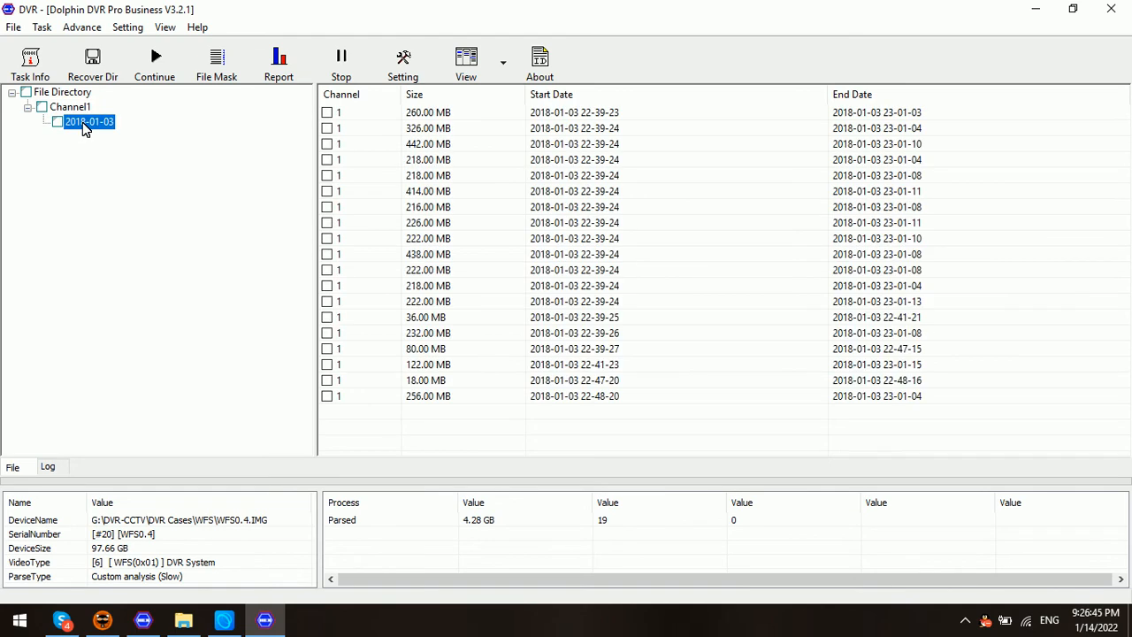
pyautogui.click(574, 159)
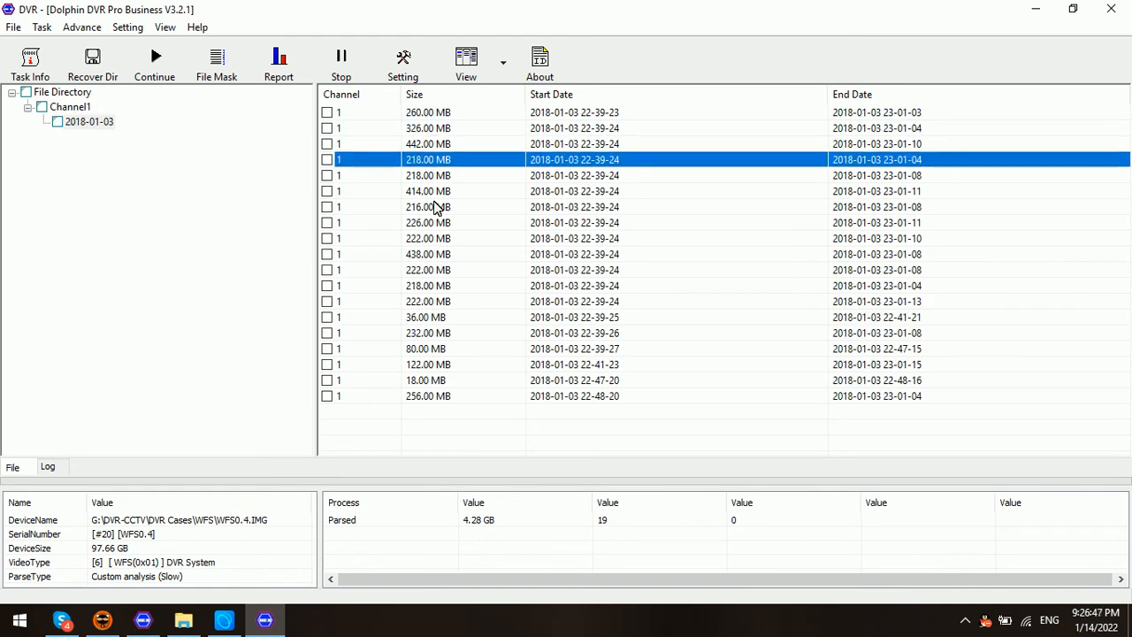
pyautogui.click(429, 206)
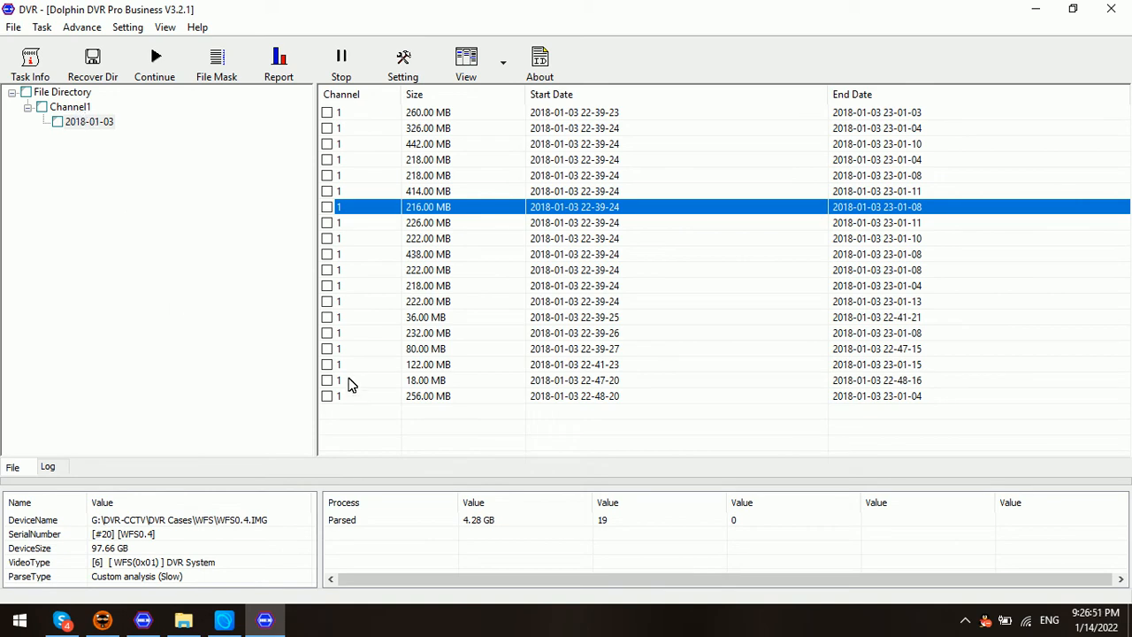
pyautogui.moveTo(331, 489)
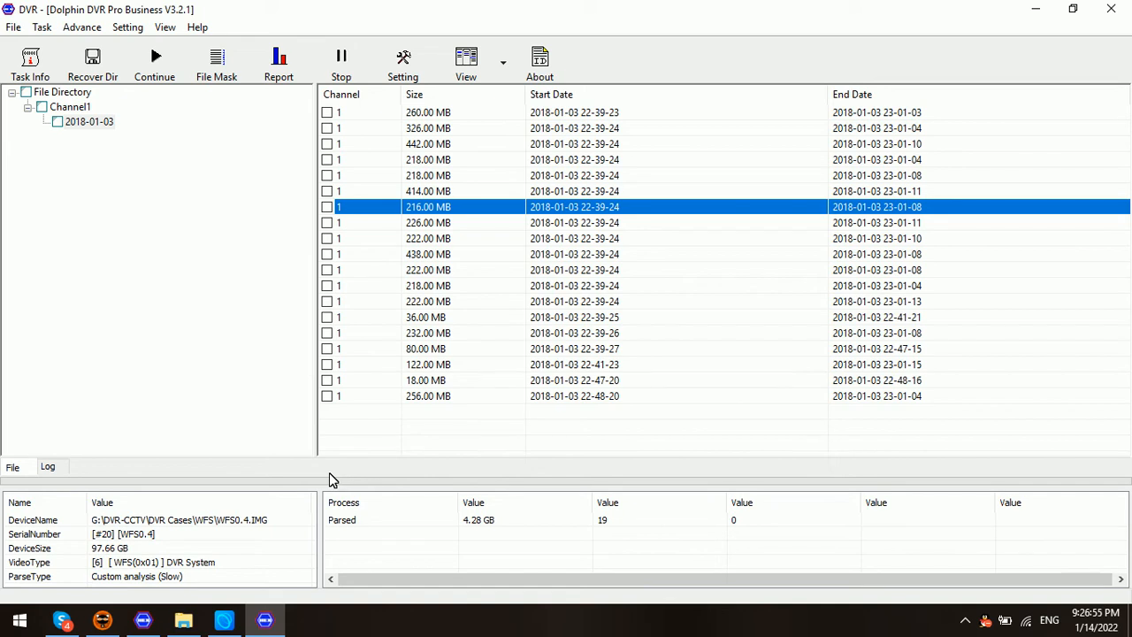
pyautogui.moveTo(325, 463)
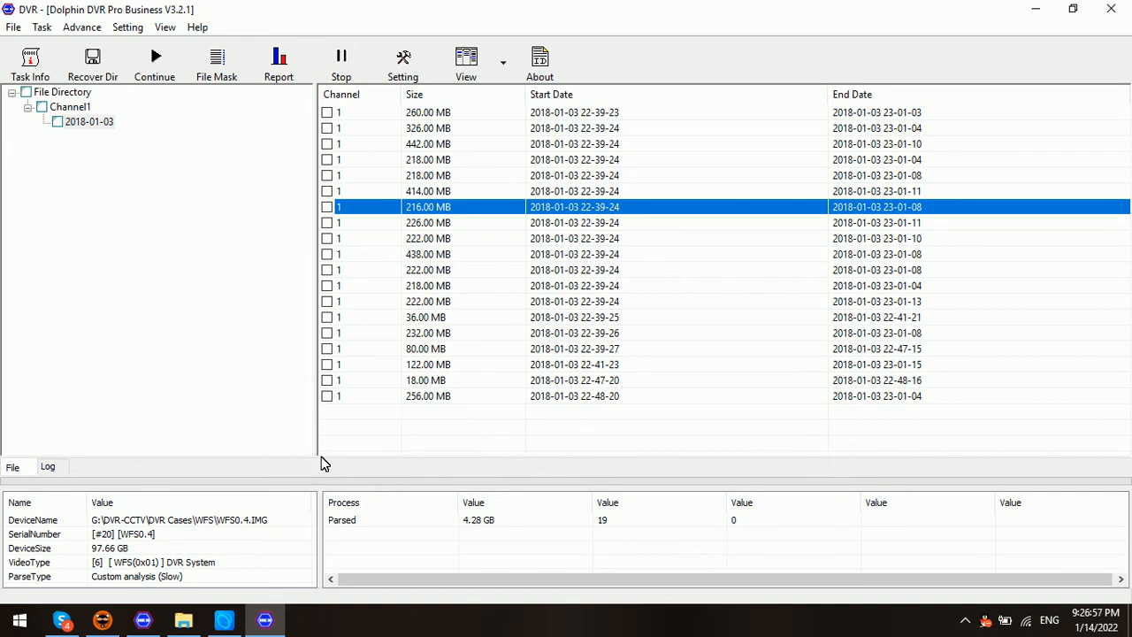
pyautogui.moveTo(361, 164)
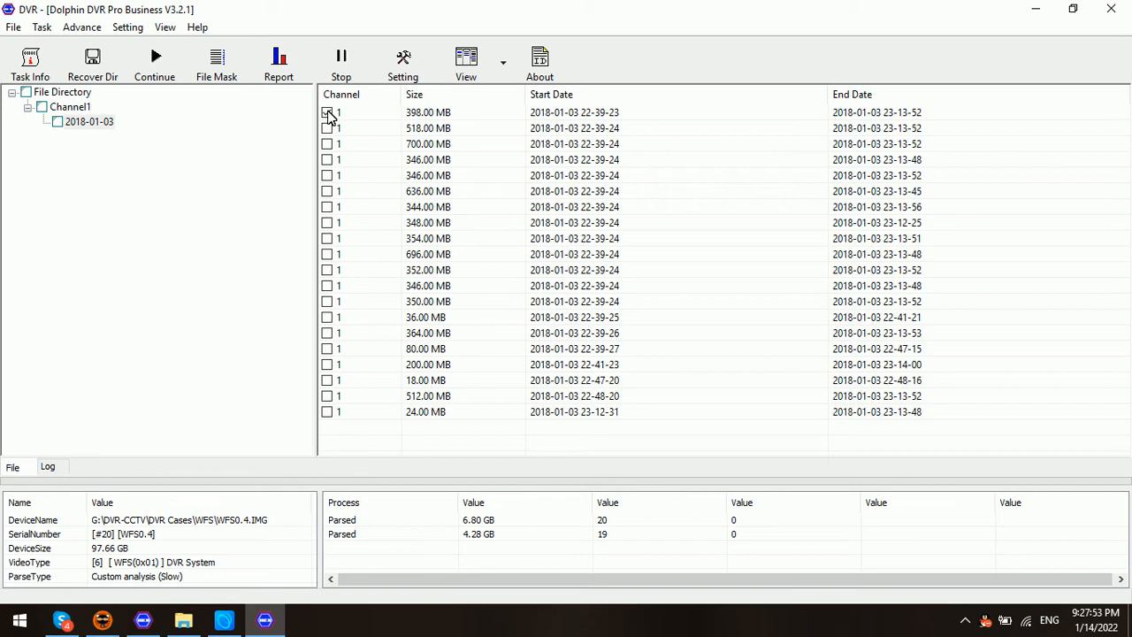
pyautogui.click(328, 112)
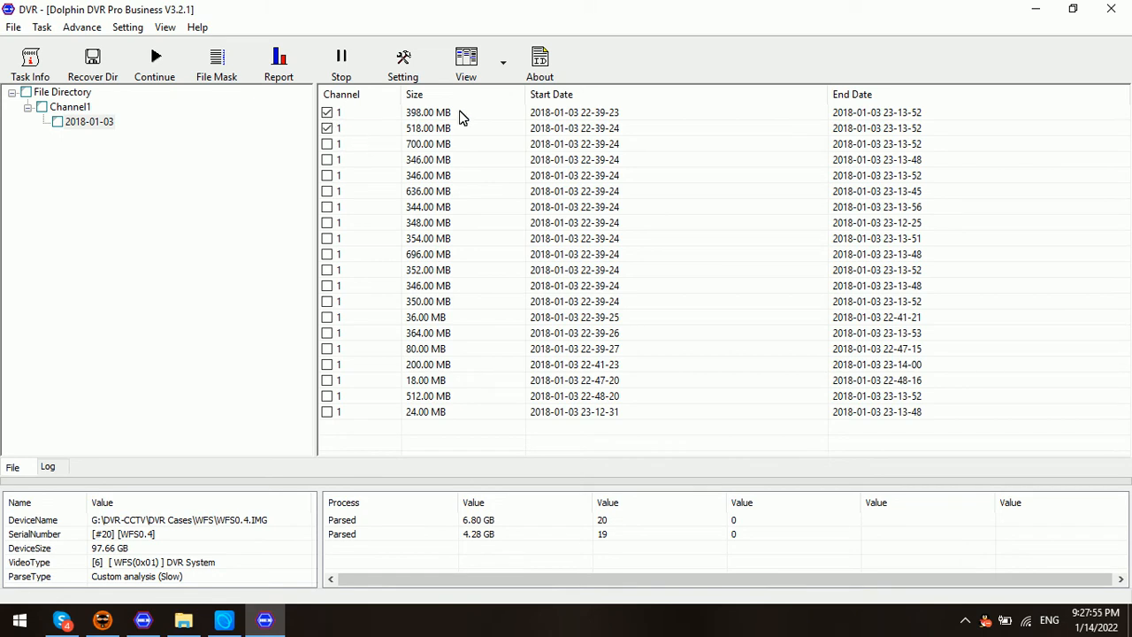
# - Recover the two marked videos, choosing the Desktop as the destination folder
pyautogui.rightClick(428, 113)
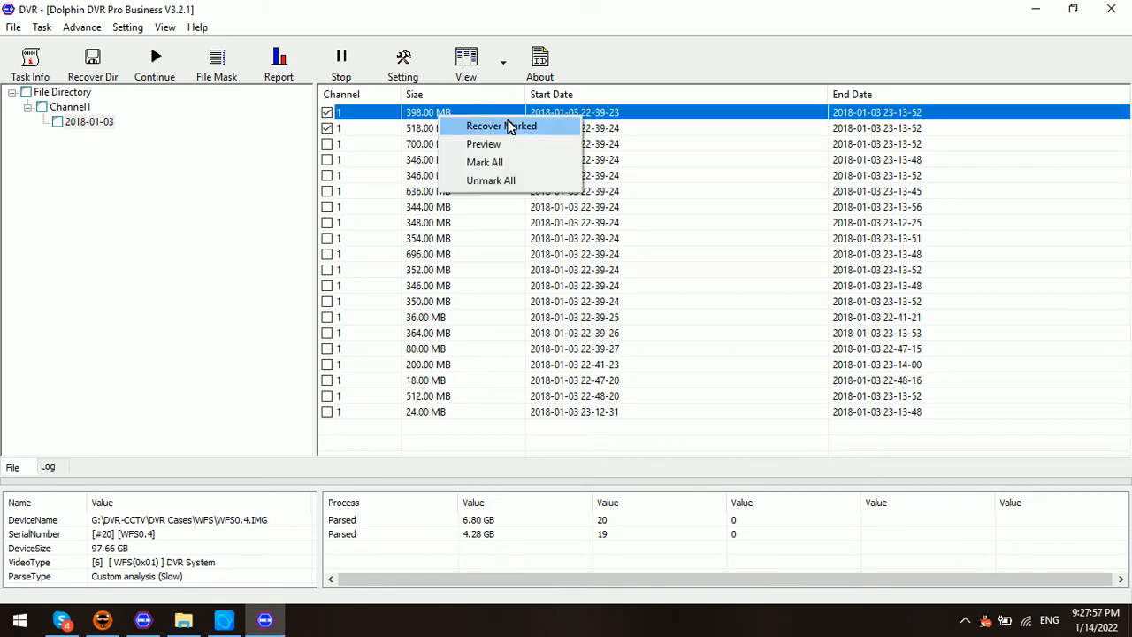
pyautogui.click(501, 125)
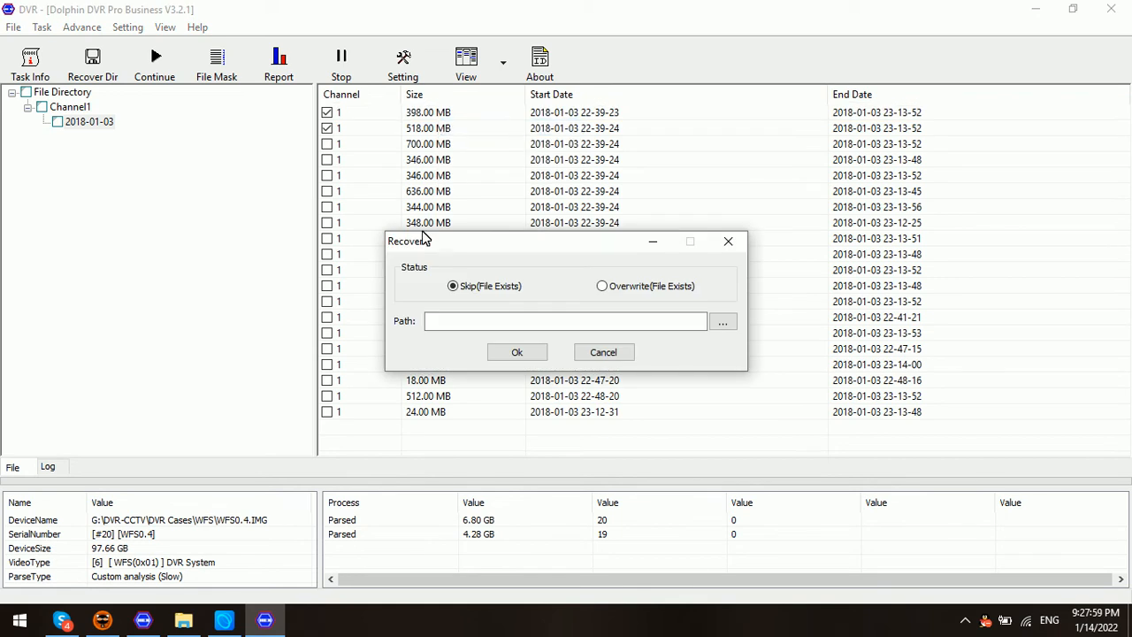
pyautogui.click(723, 321)
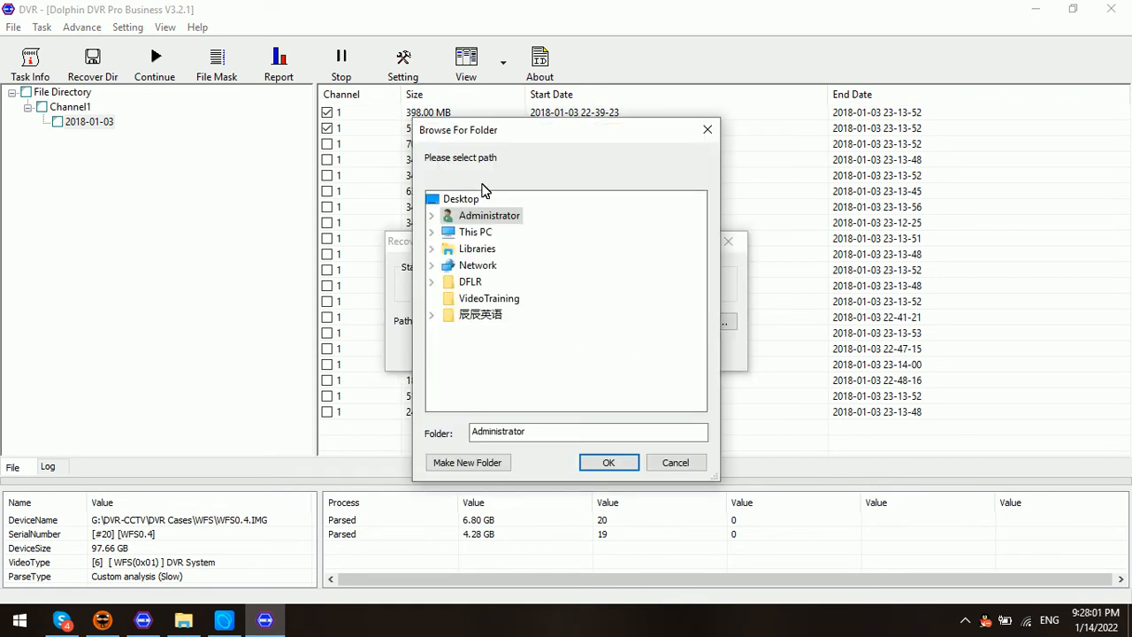
pyautogui.click(460, 198)
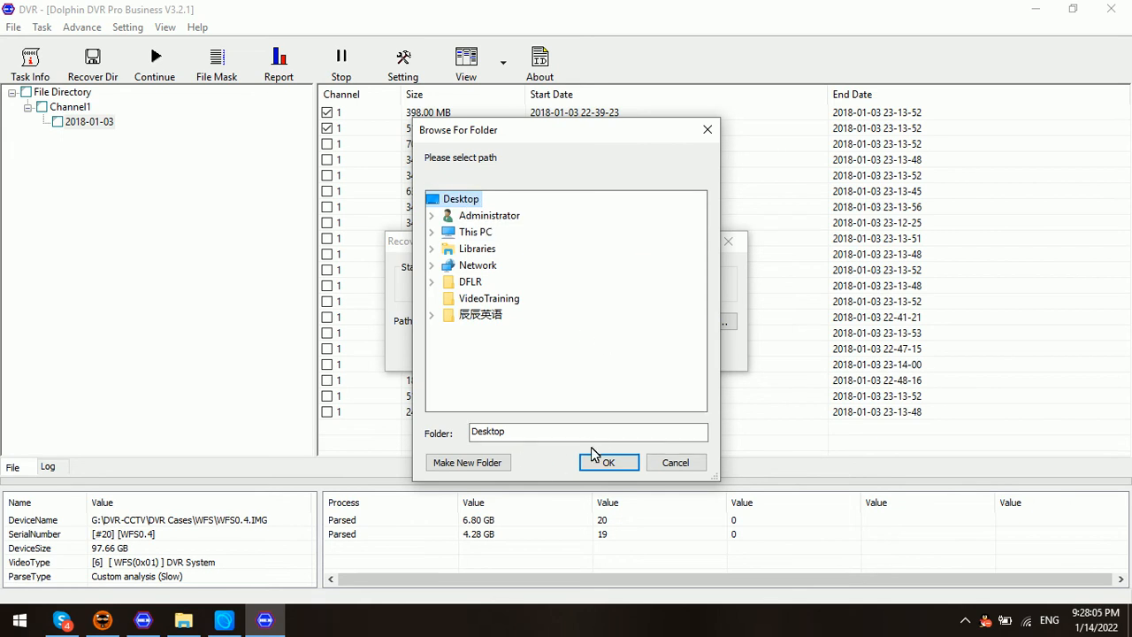
pyautogui.click(609, 462)
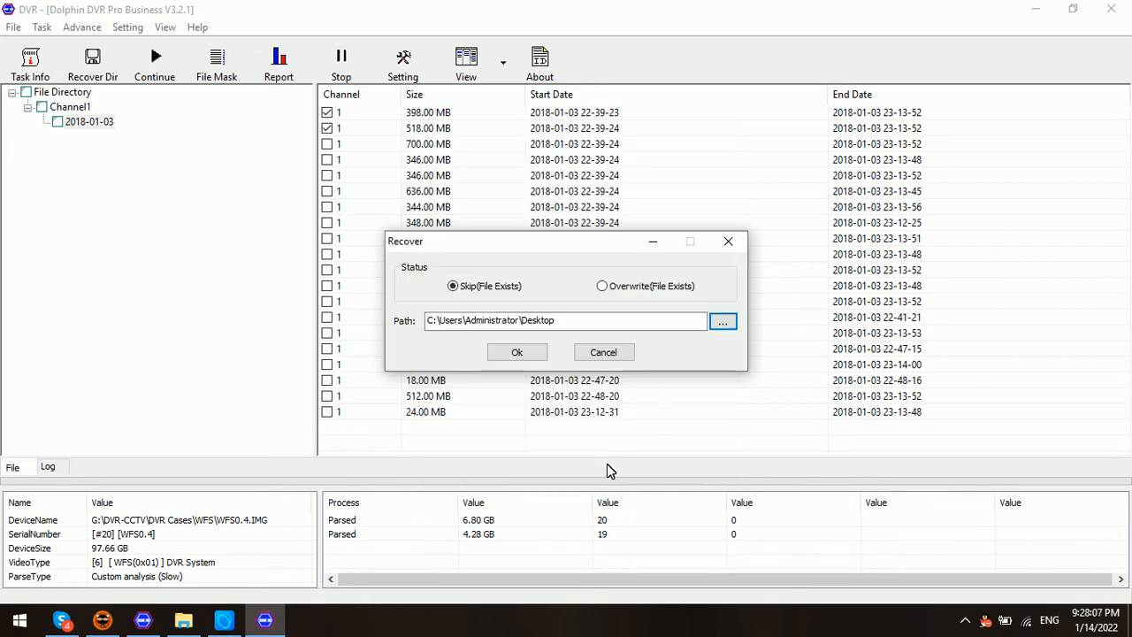
pyautogui.click(516, 352)
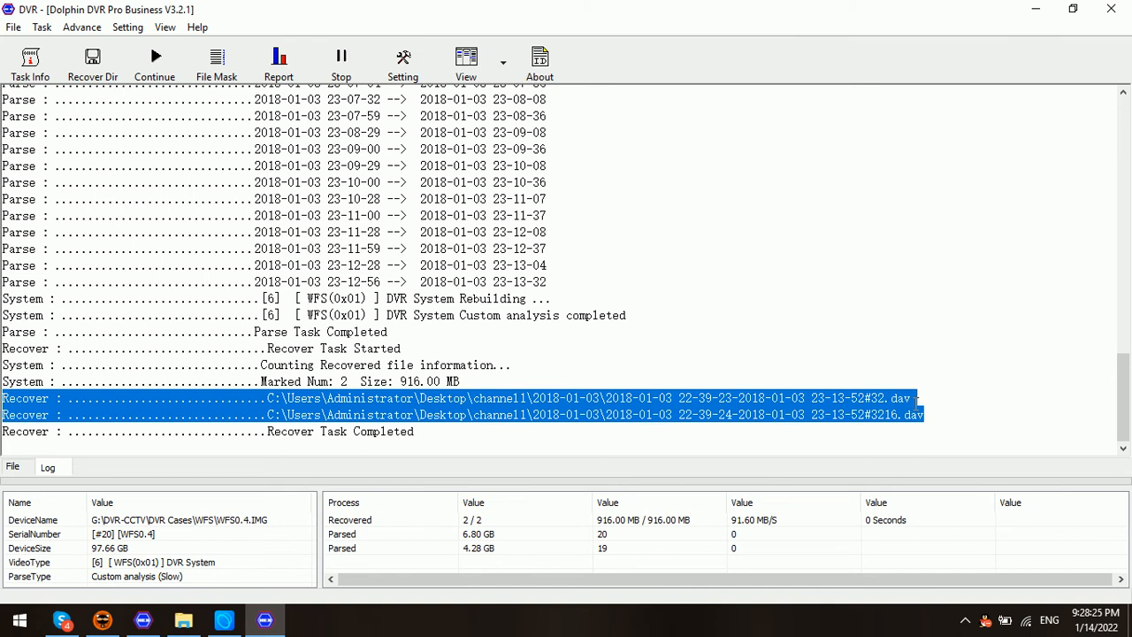
pyautogui.moveTo(933, 417)
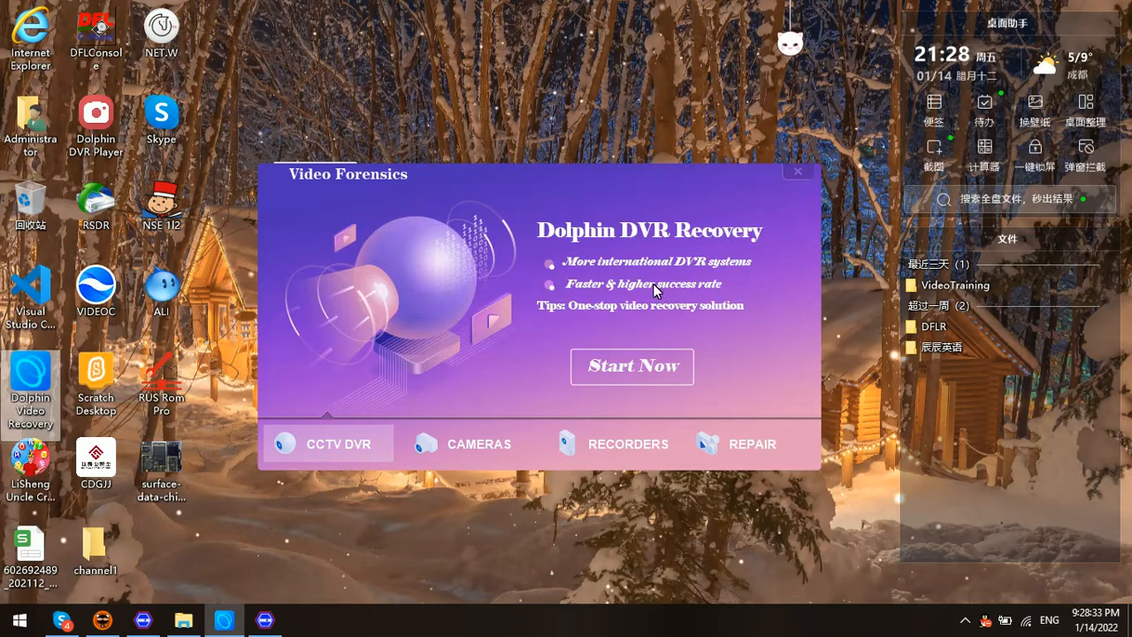
pyautogui.moveTo(541, 281)
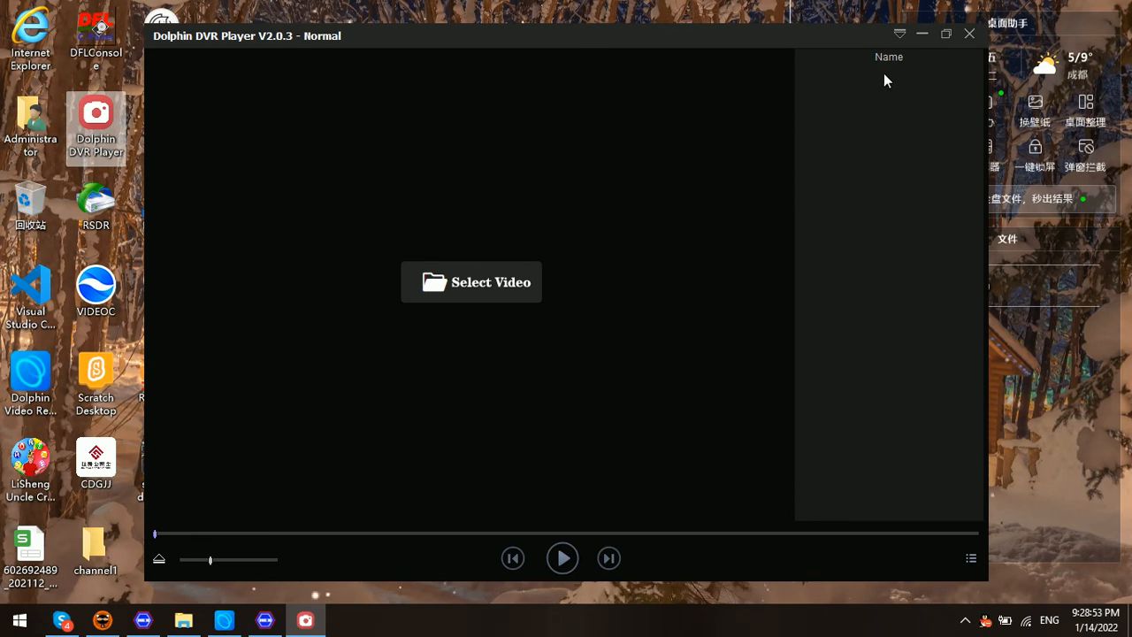
pyautogui.moveTo(395, 251)
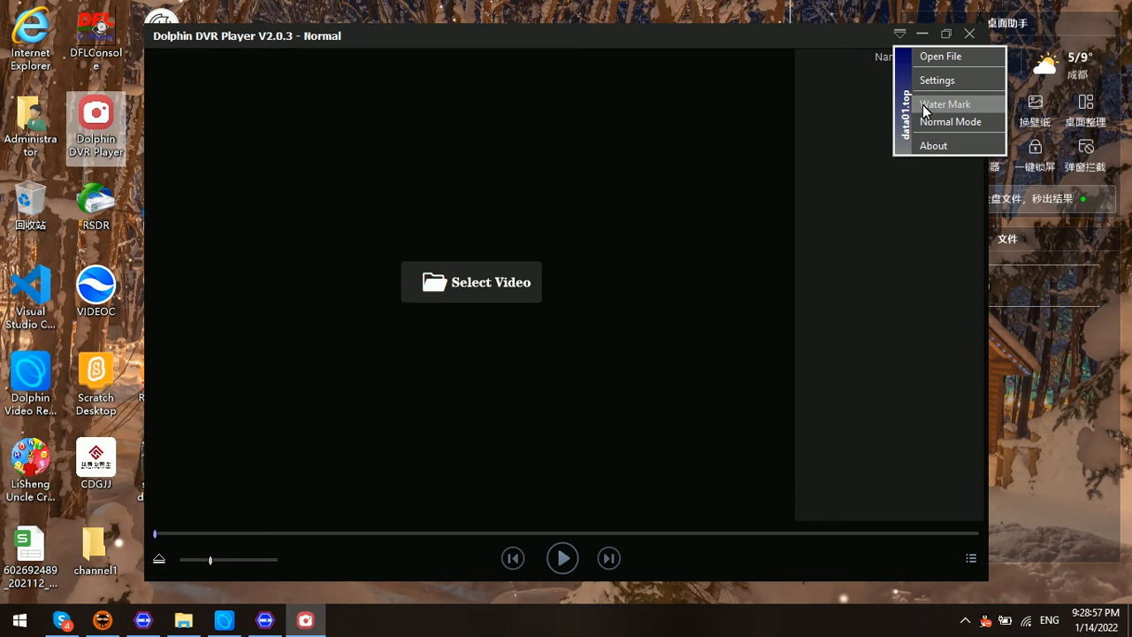
# - Enable 'Add associated files to play list (the same extension)' in player settings
pyautogui.click(938, 79)
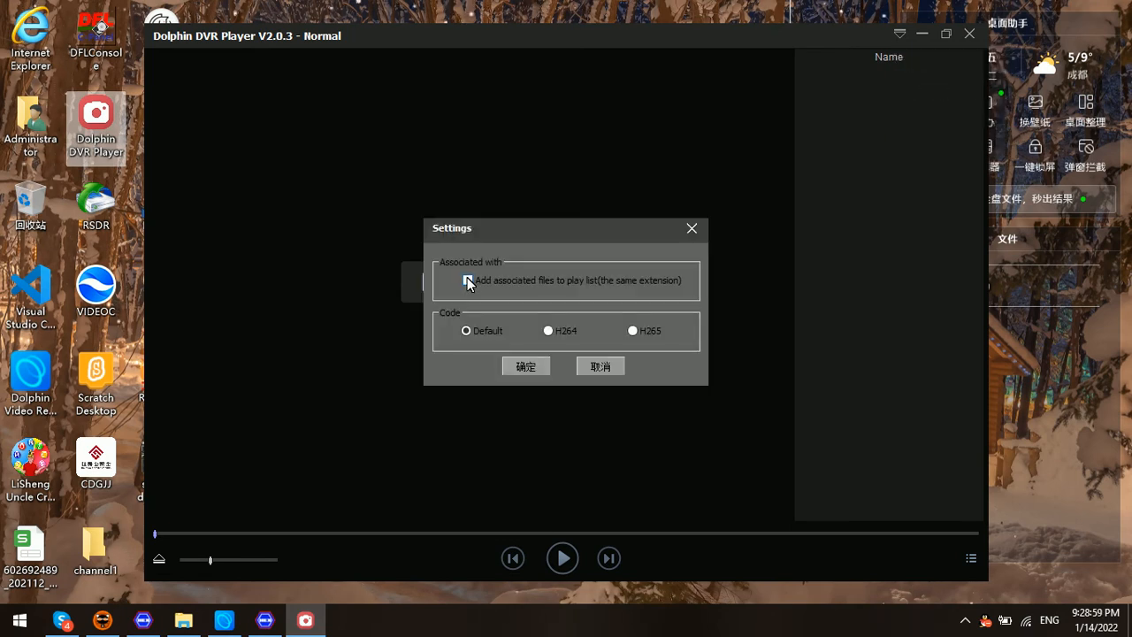
pyautogui.click(467, 279)
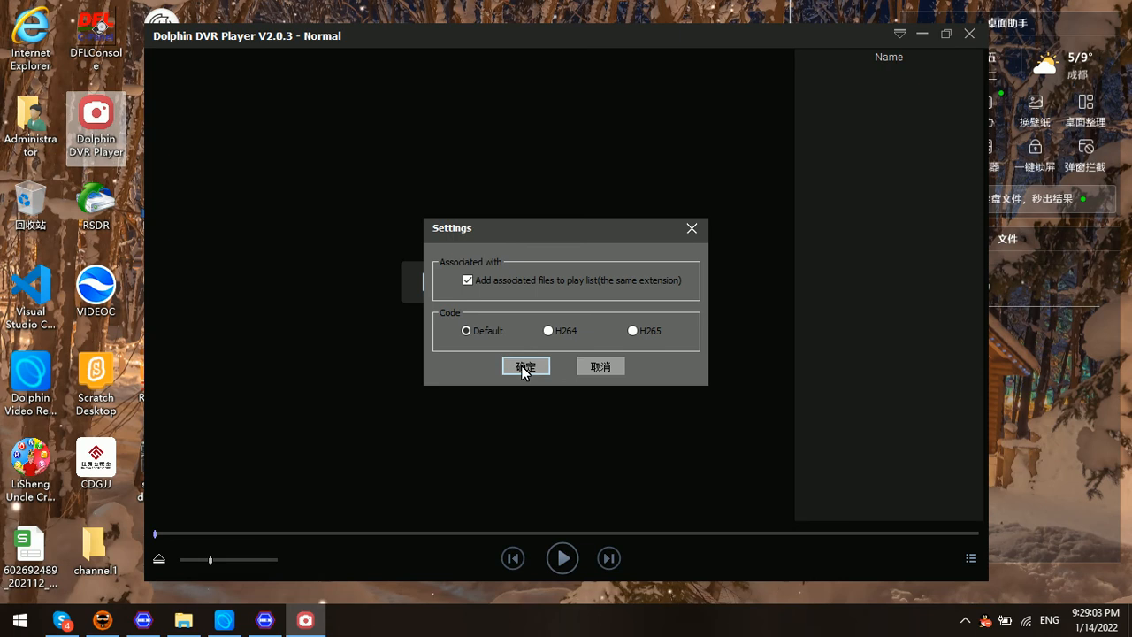
pyautogui.click(525, 365)
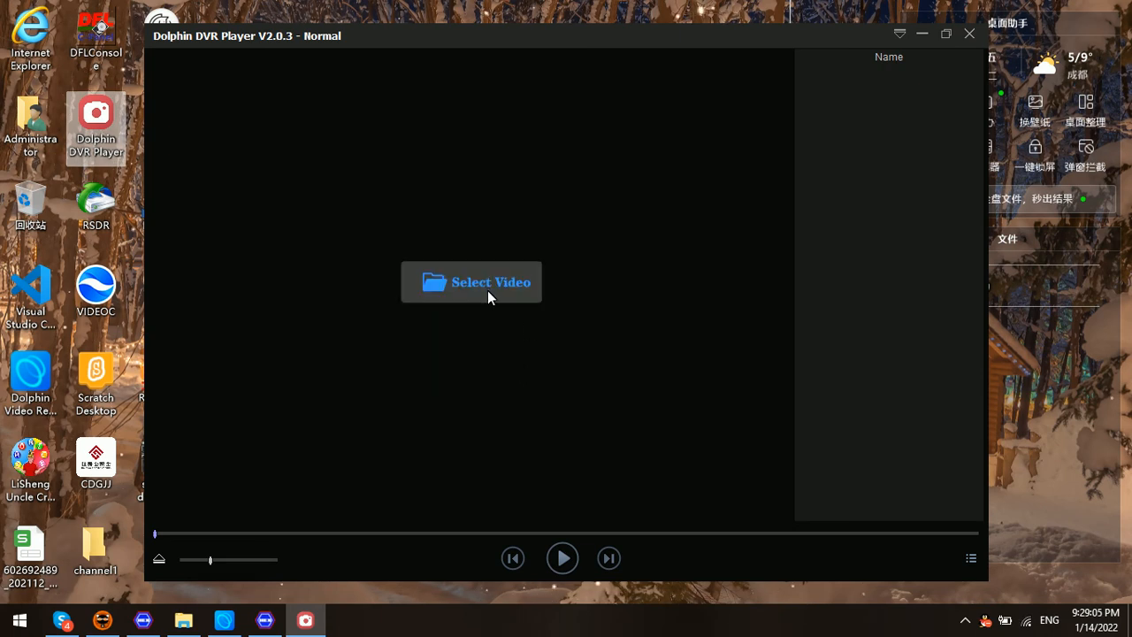
# - Open the first .dav file from Desktop\channel1\2018-01-03 in the player
pyautogui.click(472, 282)
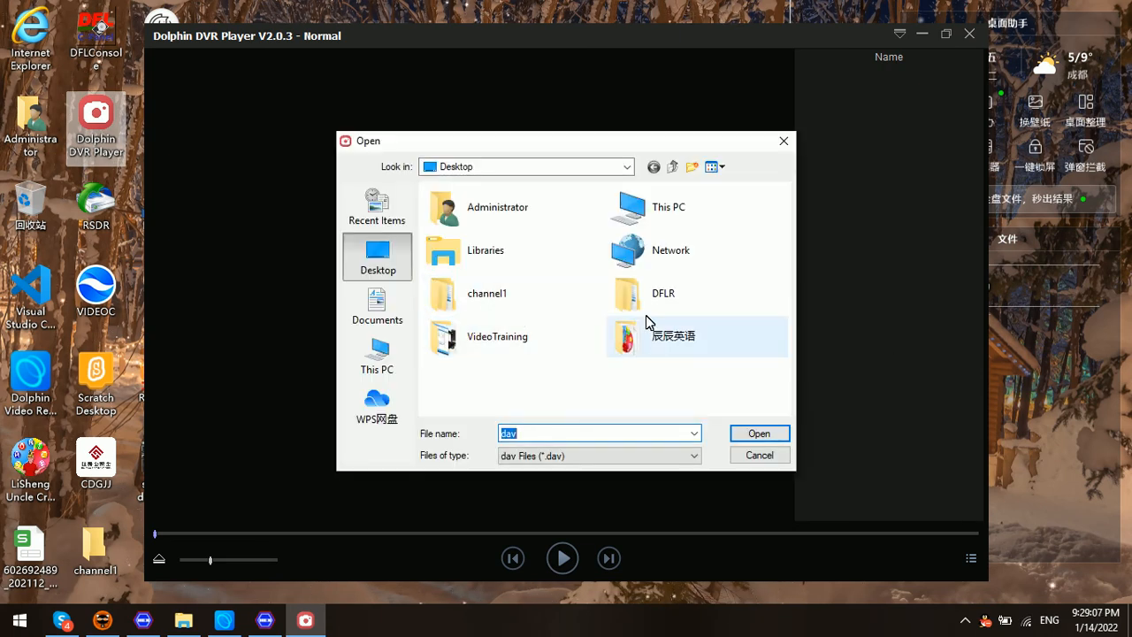
pyautogui.doubleClick(486, 293)
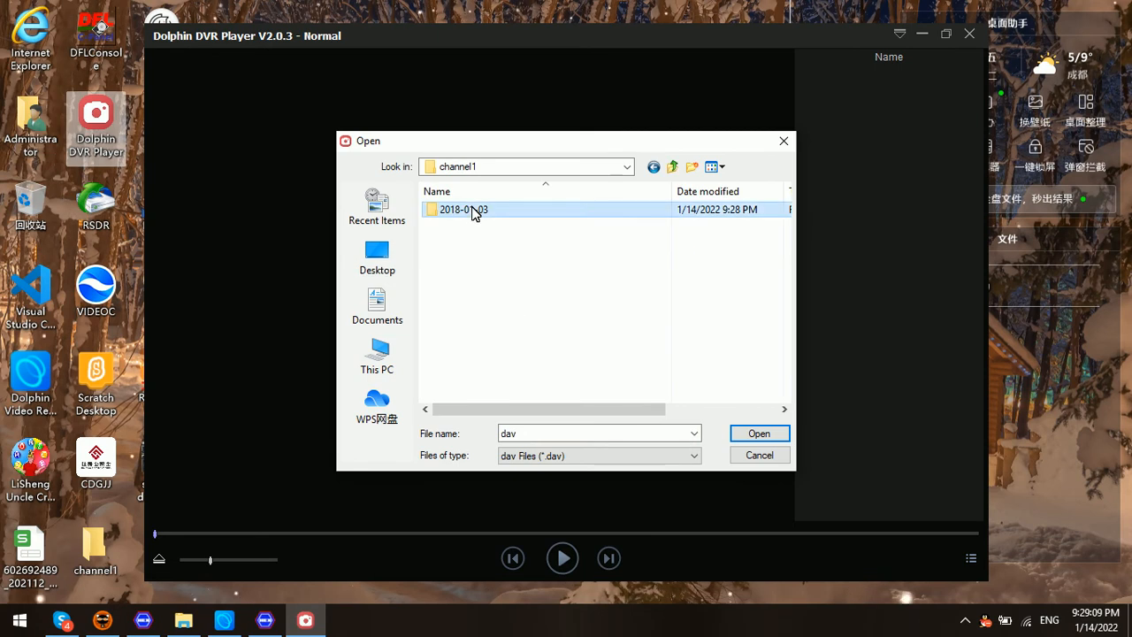
pyautogui.doubleClick(464, 209)
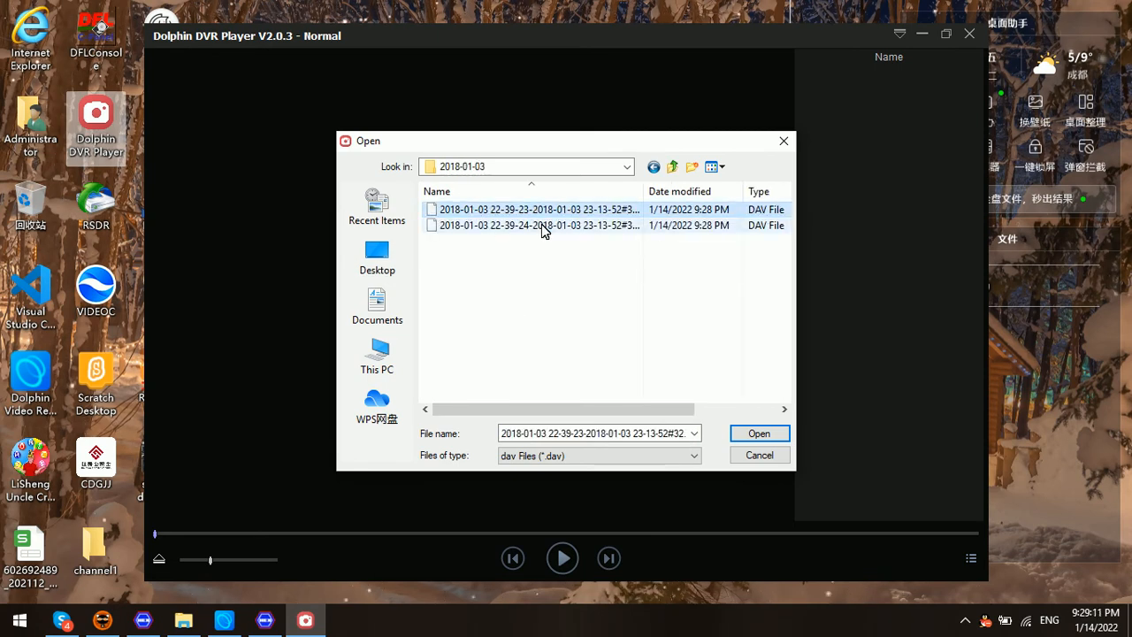
pyautogui.click(758, 433)
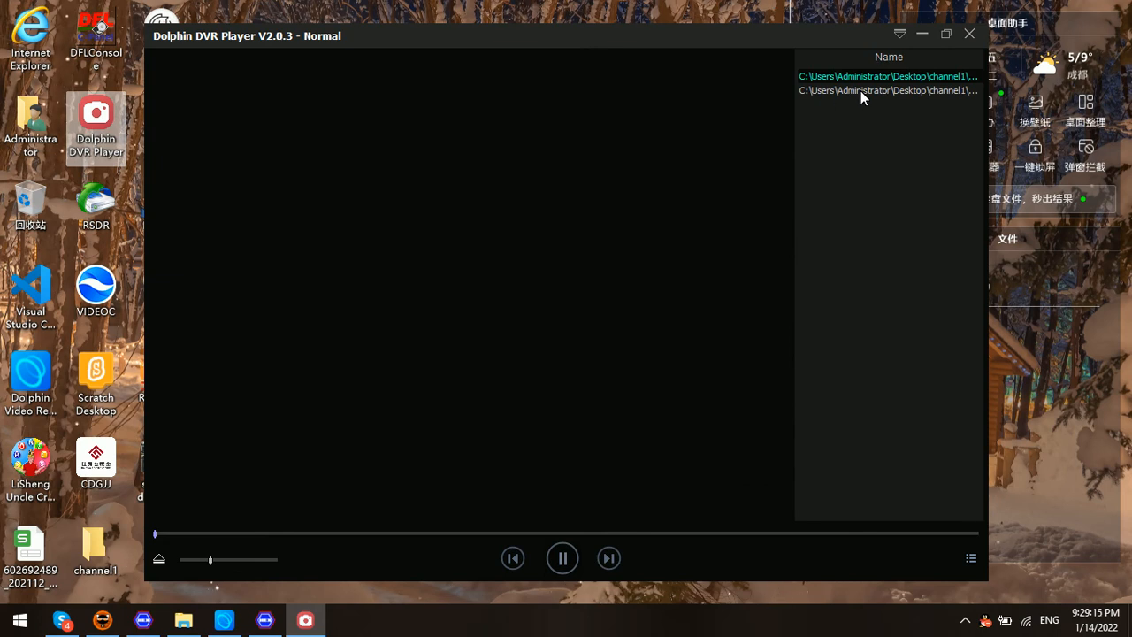
# - Play the second playlist video and dismiss the switch-to-normal-mode message
pyautogui.click(888, 90)
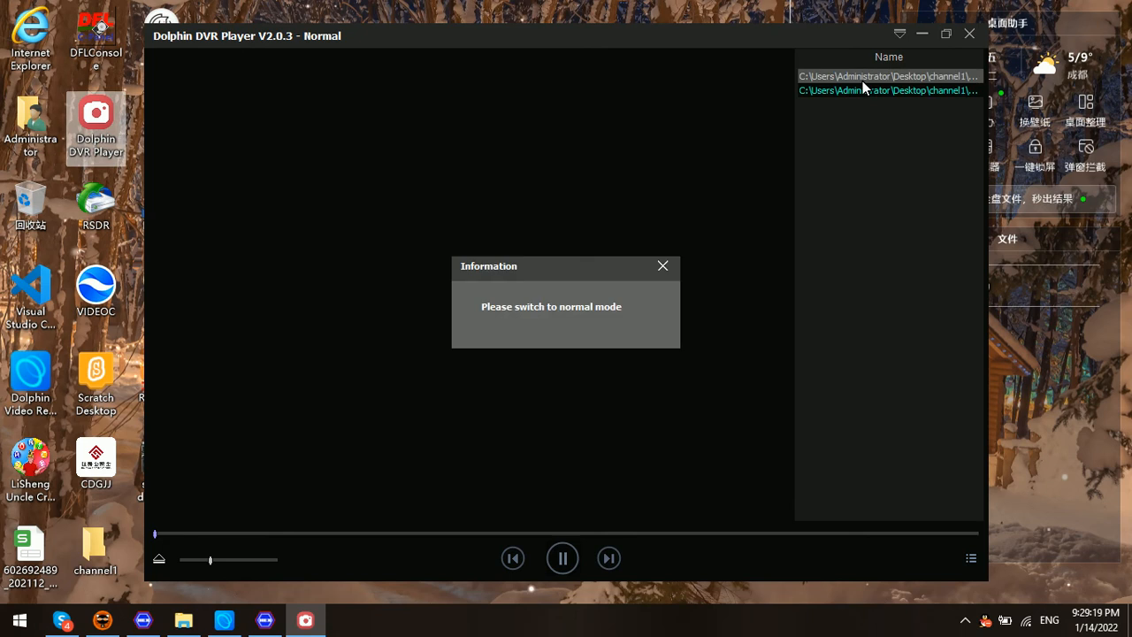
pyautogui.click(663, 266)
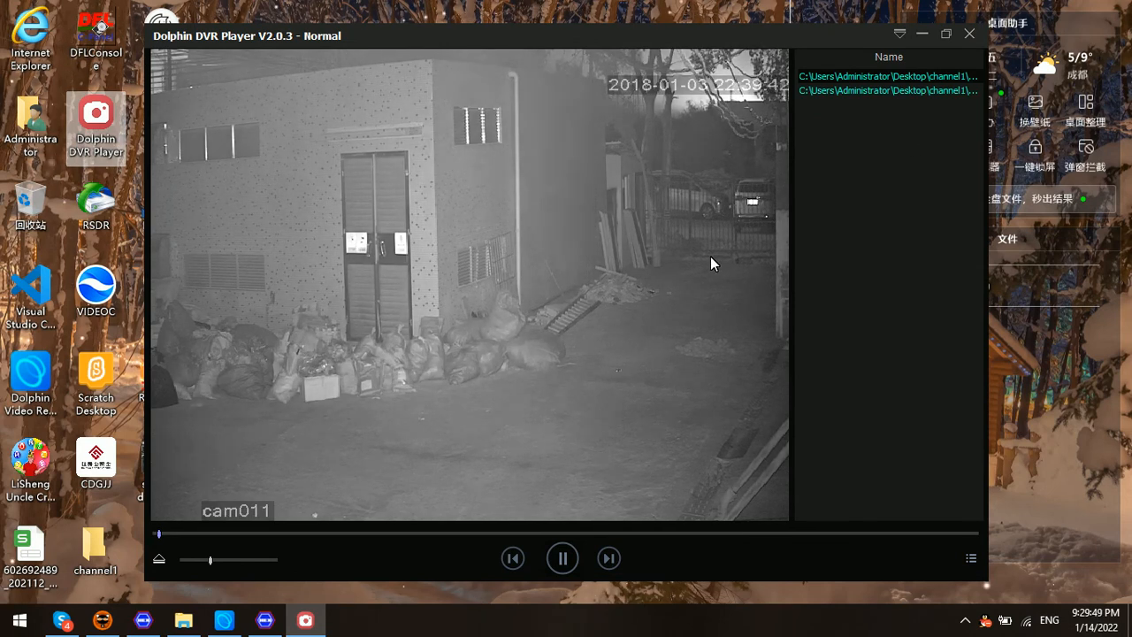
pyautogui.moveTo(644, 396)
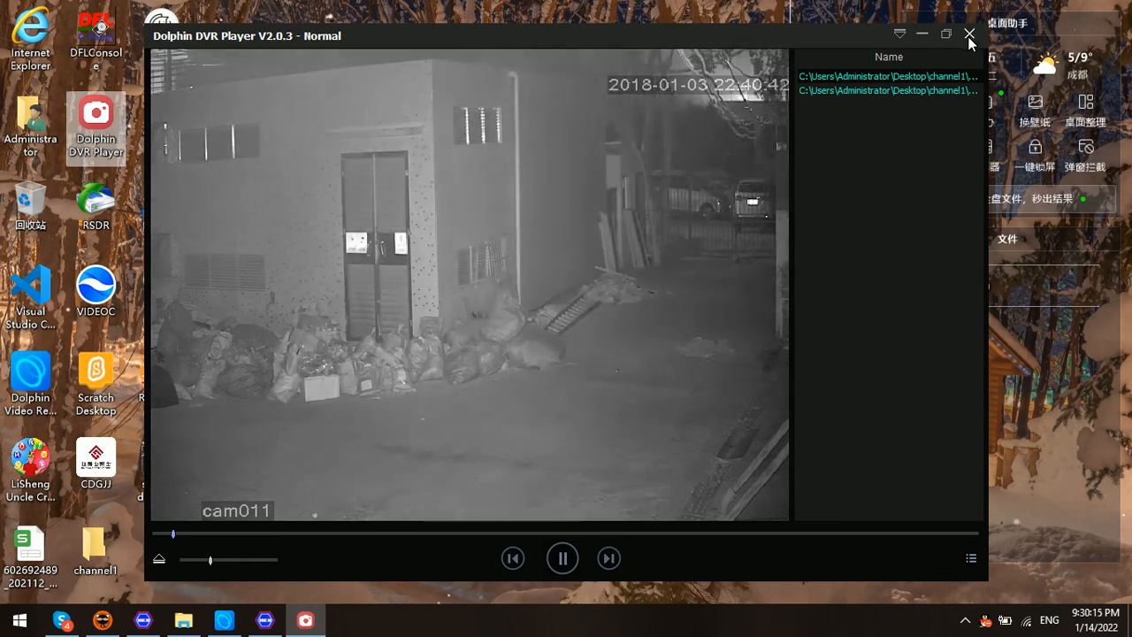
# - Close the player and open the Desktop's channel1\2018-01-03 folder in File Explorer
pyautogui.click(970, 34)
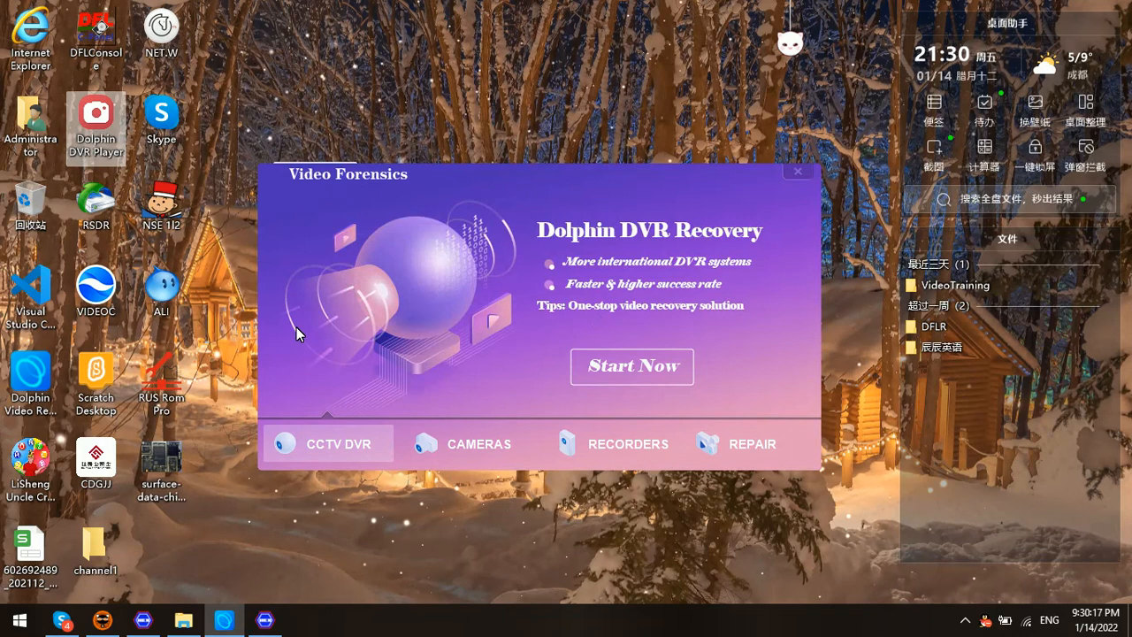
pyautogui.click(95, 544)
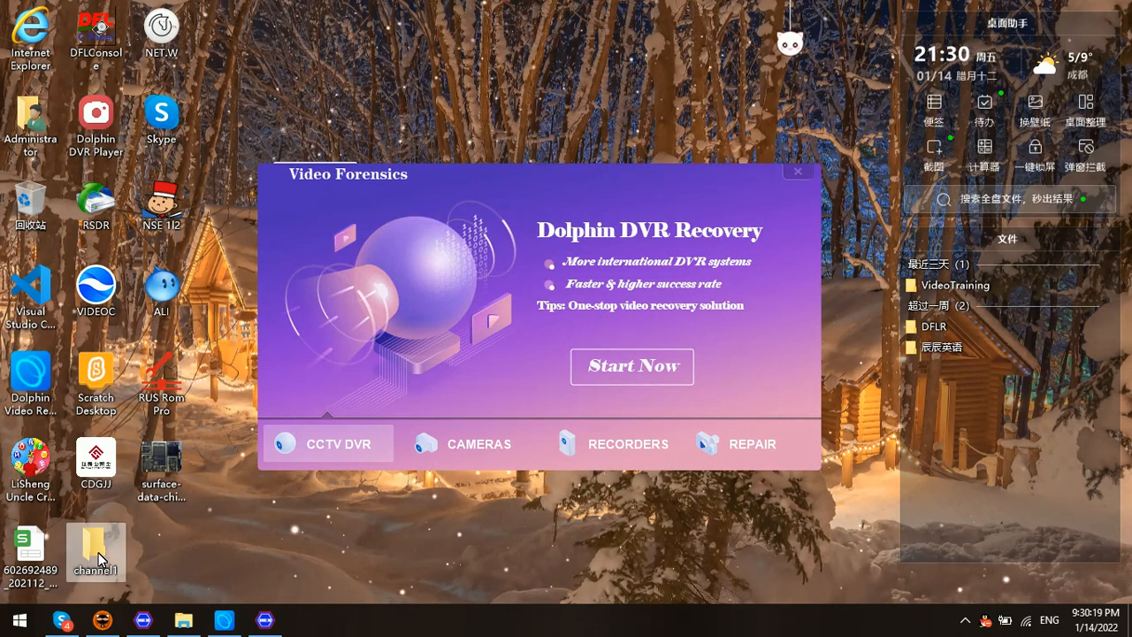
pyautogui.doubleClick(96, 546)
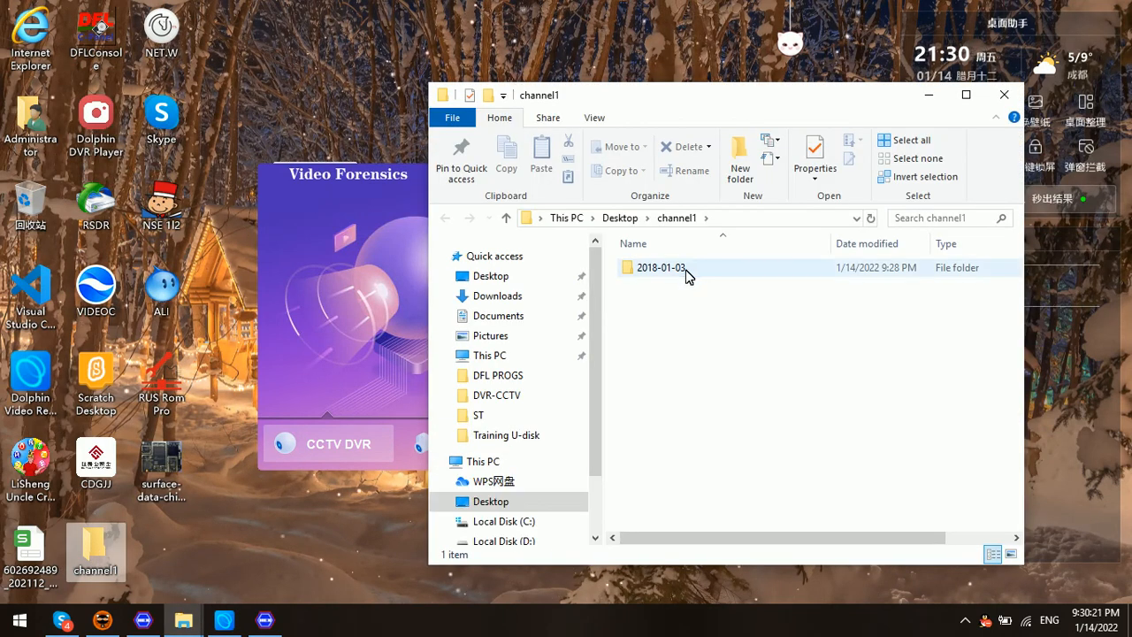
pyautogui.doubleClick(662, 267)
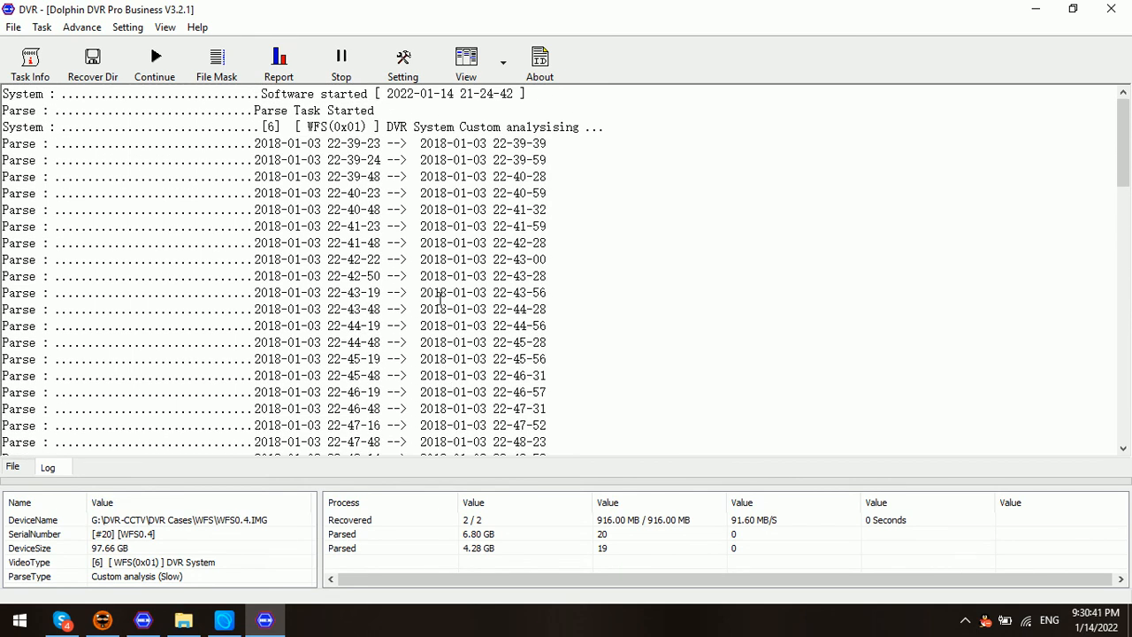
pyautogui.doubleClick(312, 126)
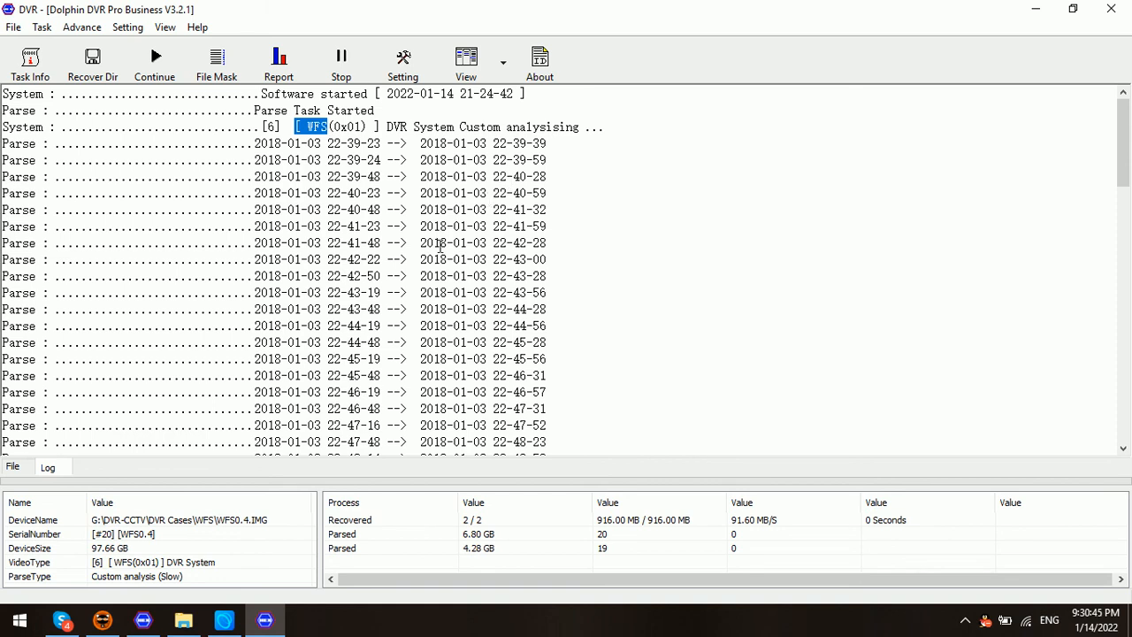
pyautogui.moveTo(418, 334)
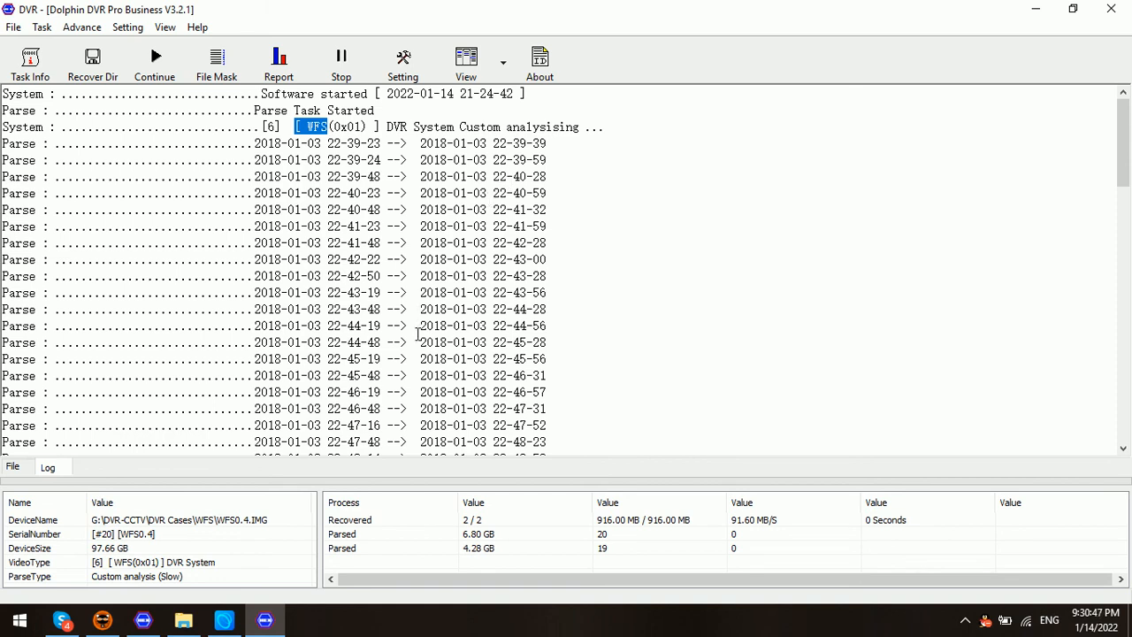